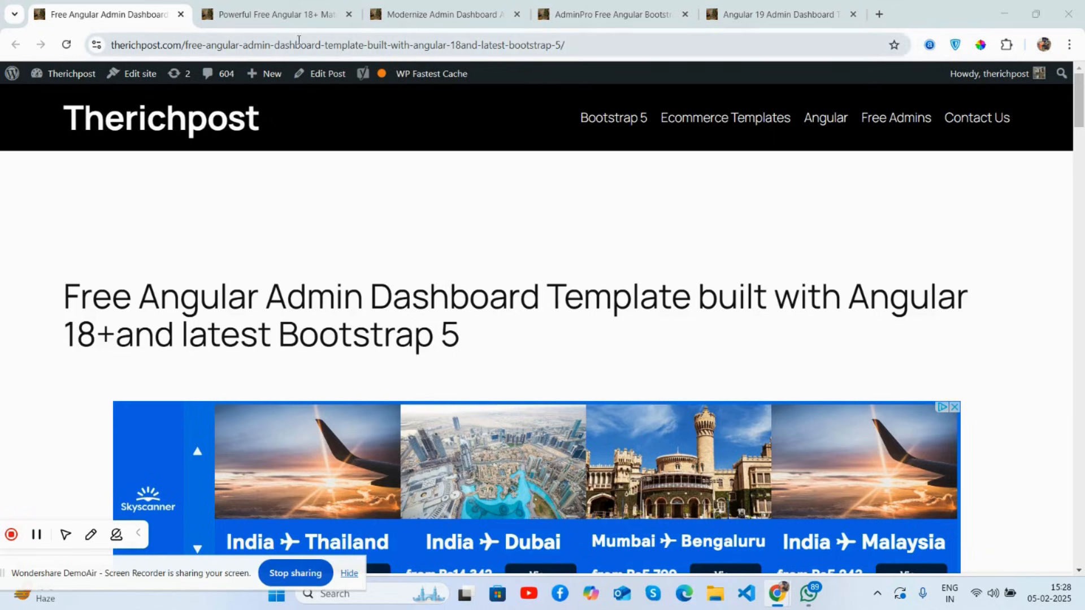
- Flip through the open Angular template post tabs, dismissing a full-page ad, and return to the Free Angular Admin Dashboard post
click(273, 13)
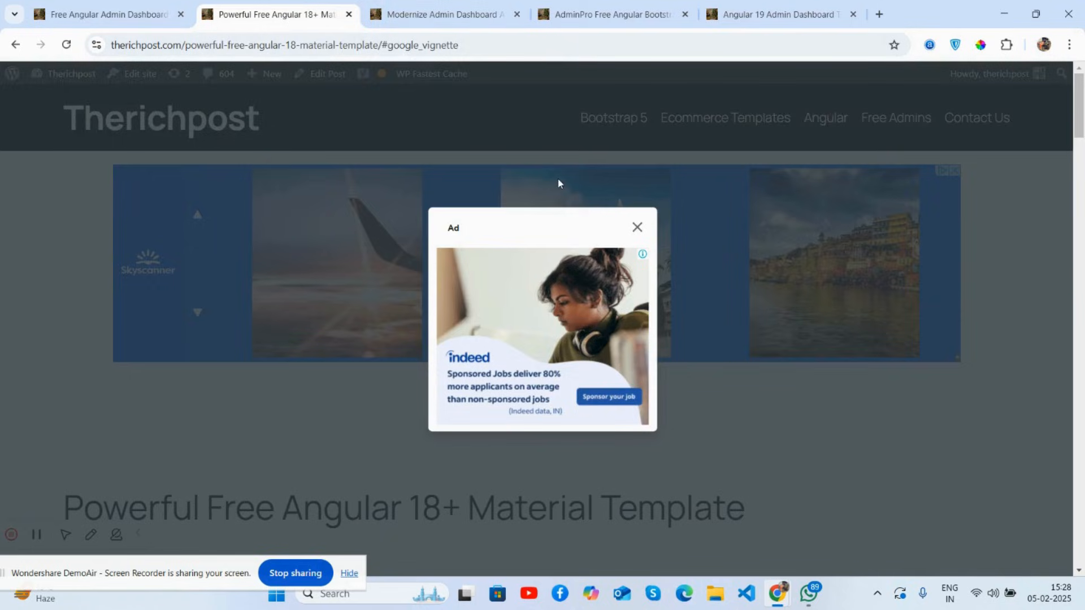
click(635, 227)
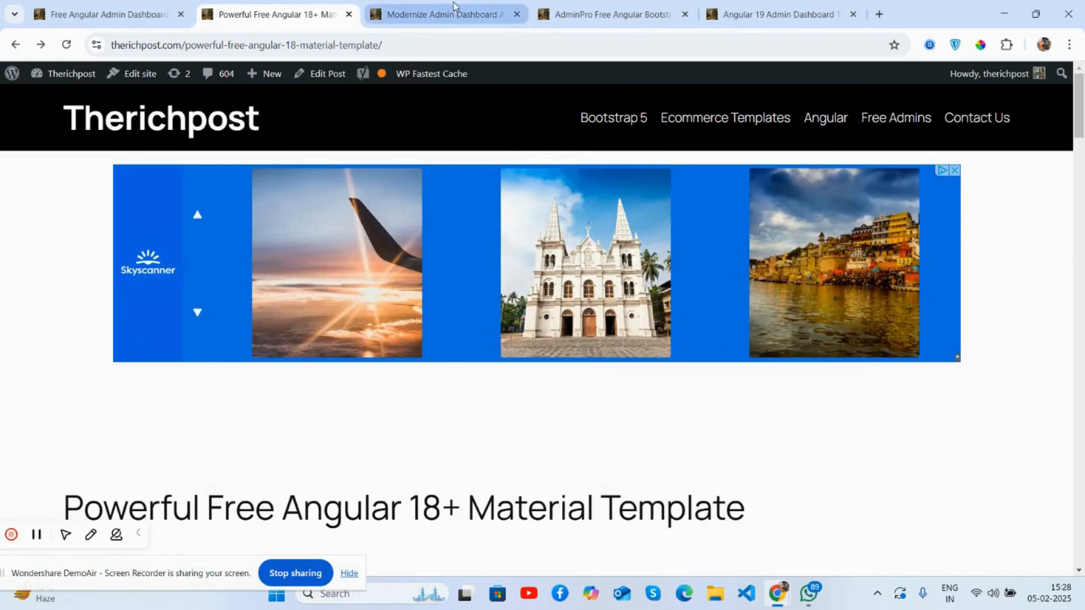
click(777, 13)
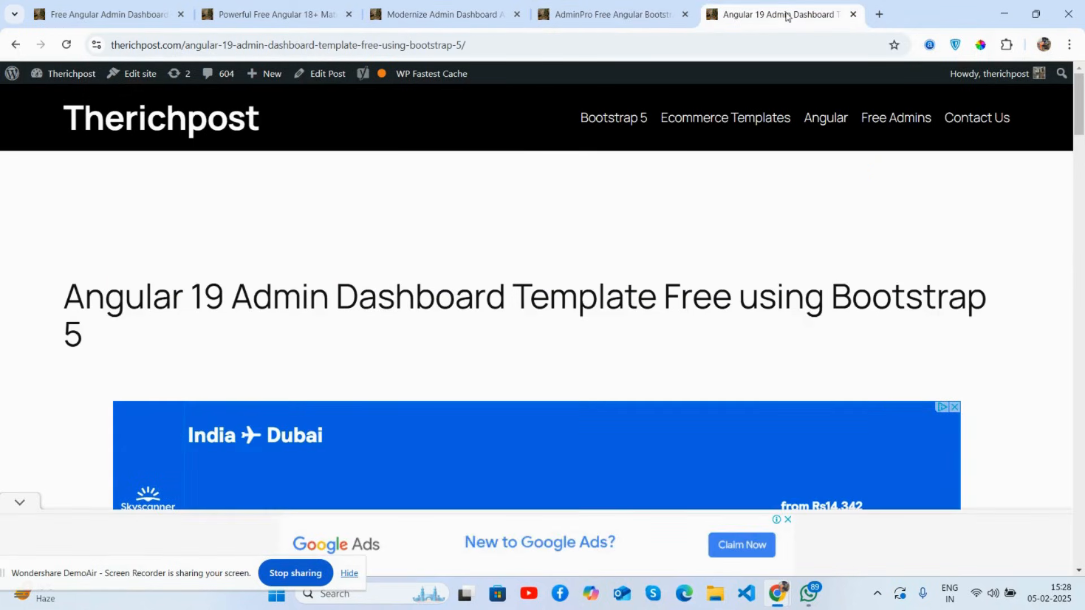
click(609, 14)
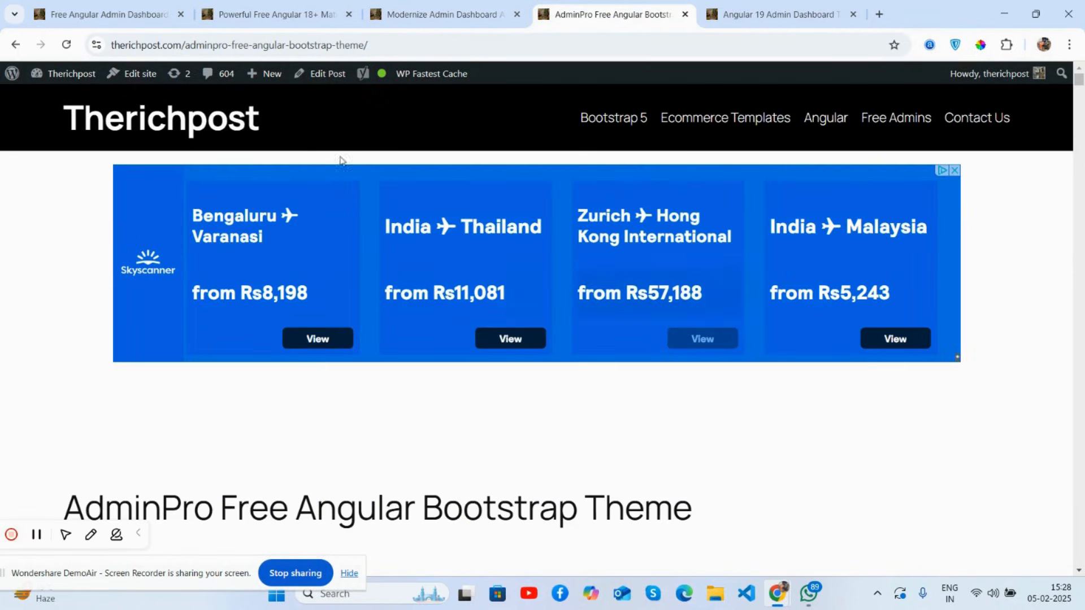
click(104, 14)
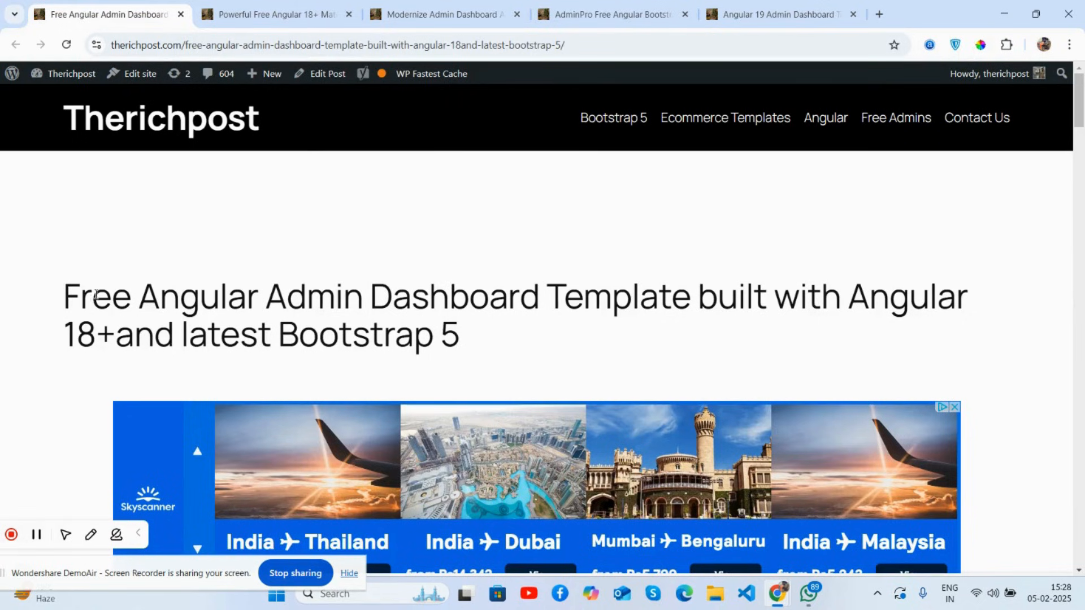
mouse_move(258, 326)
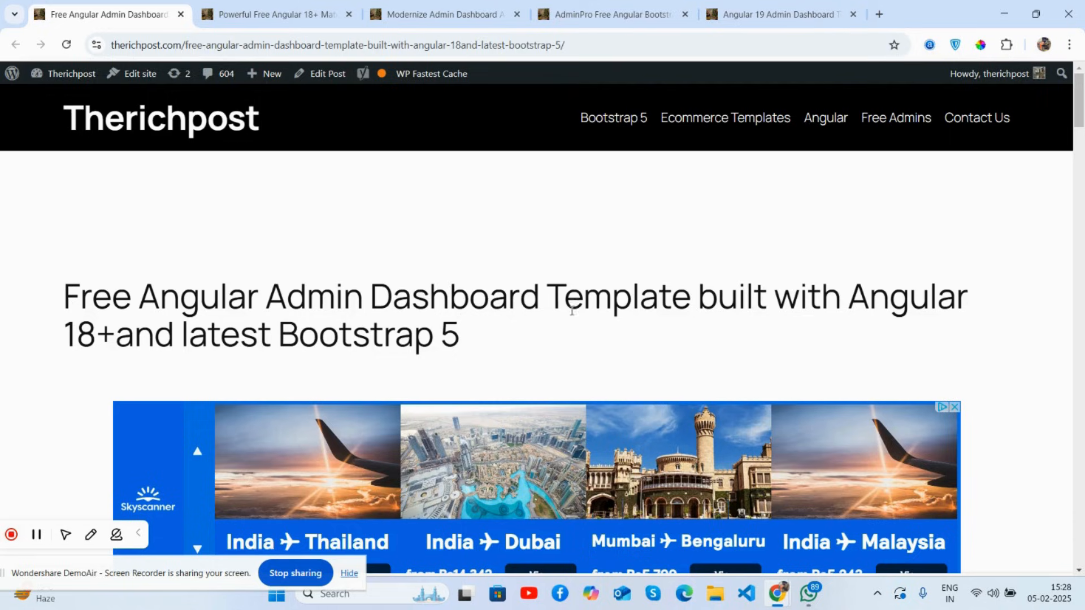
mouse_move(227, 319)
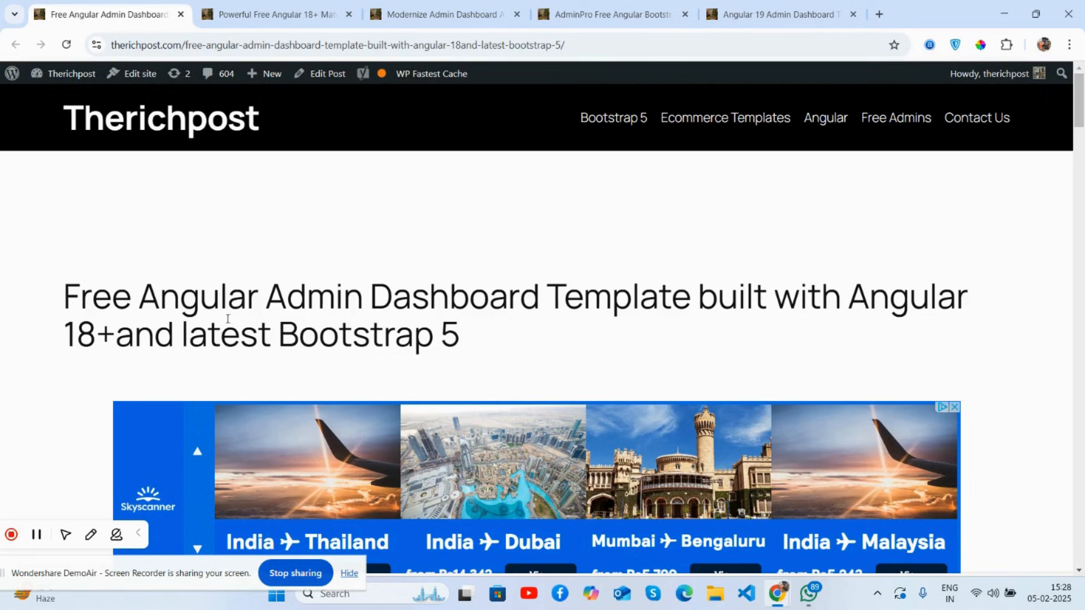
- Scroll down the post and launch its embedded Mantis Angular template video on YouTube
scroll(down, 3)
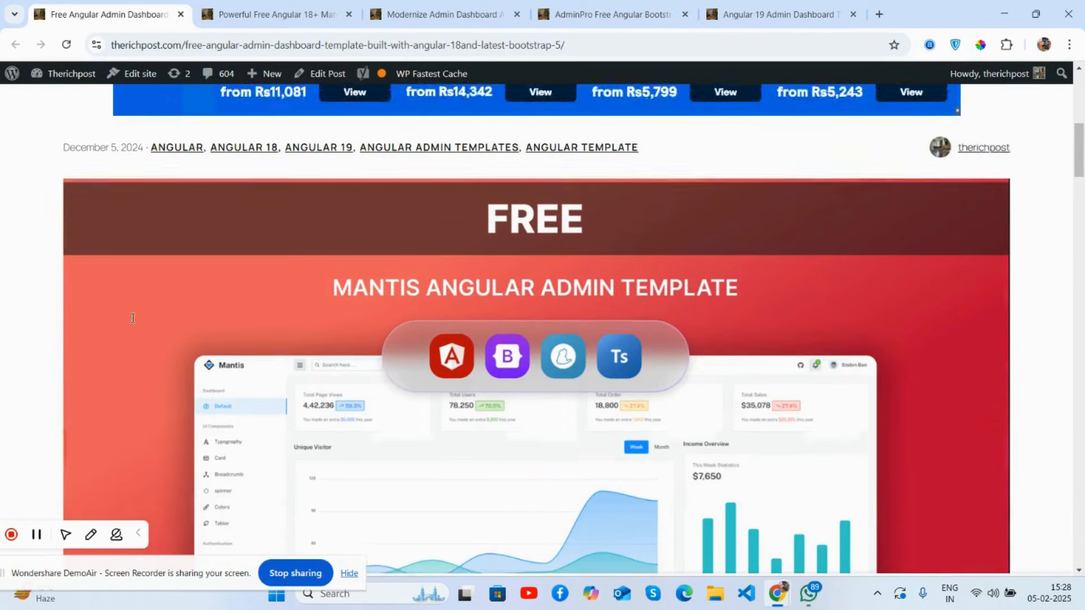
scroll(down, 3)
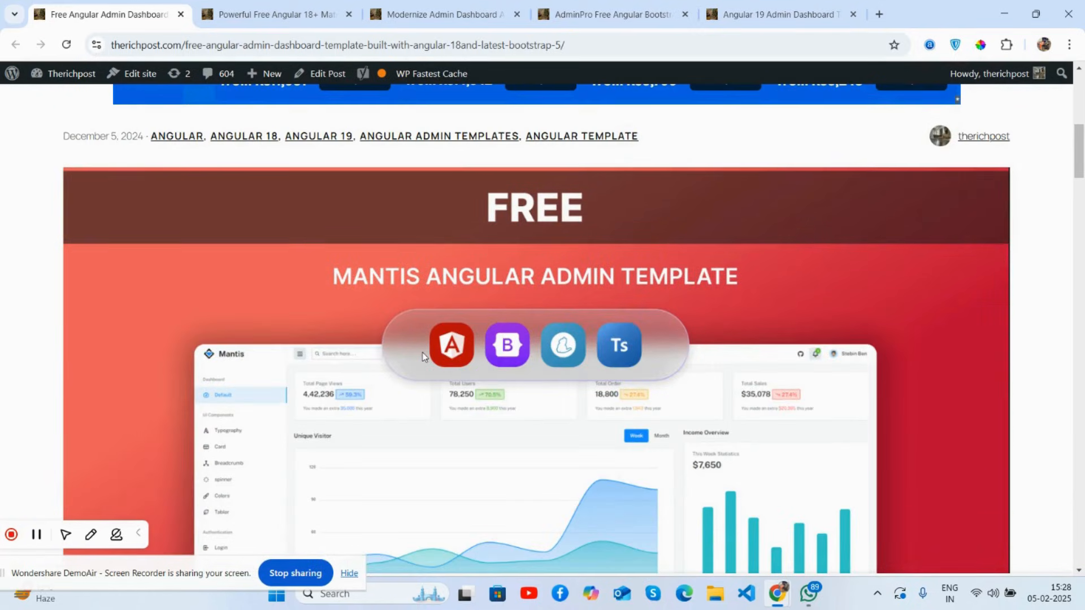
scroll(down, 3)
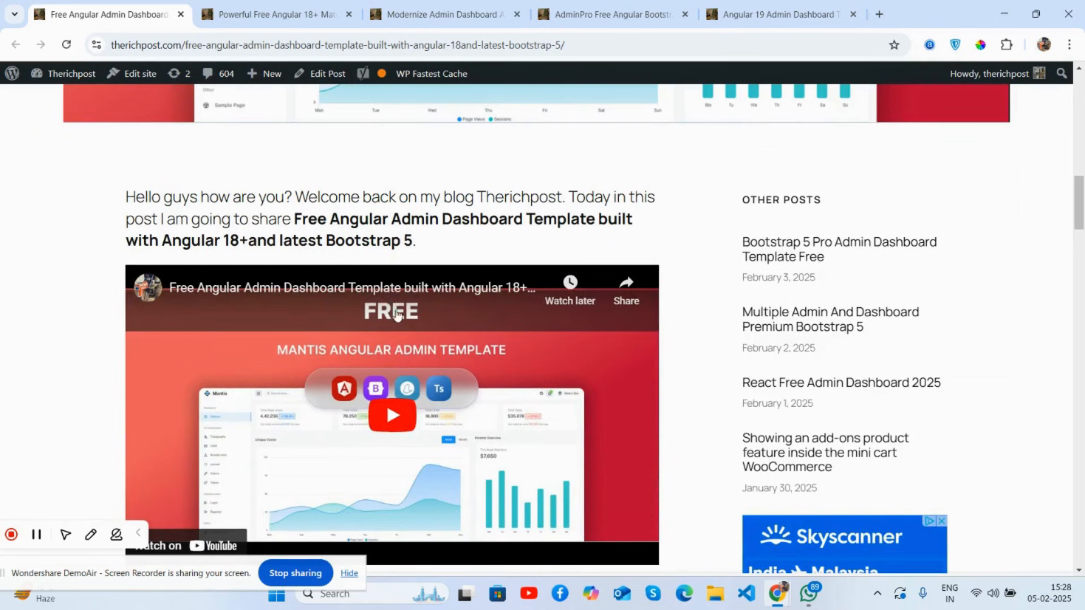
click(391, 415)
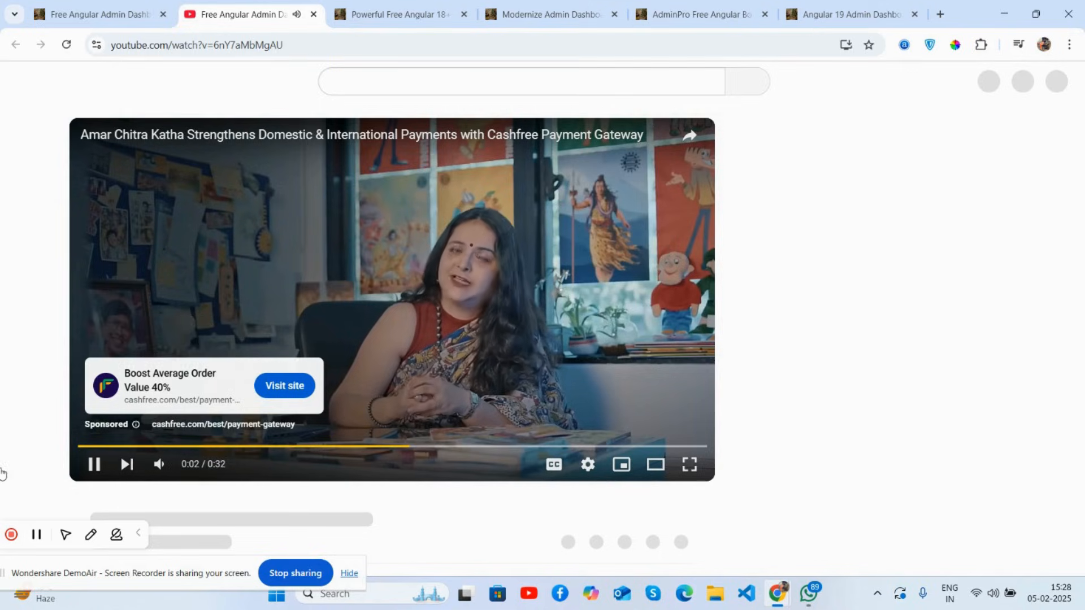
- Skip the pre-roll ad, watch the template video briefly, then close the YouTube tab
scroll(down, 3)
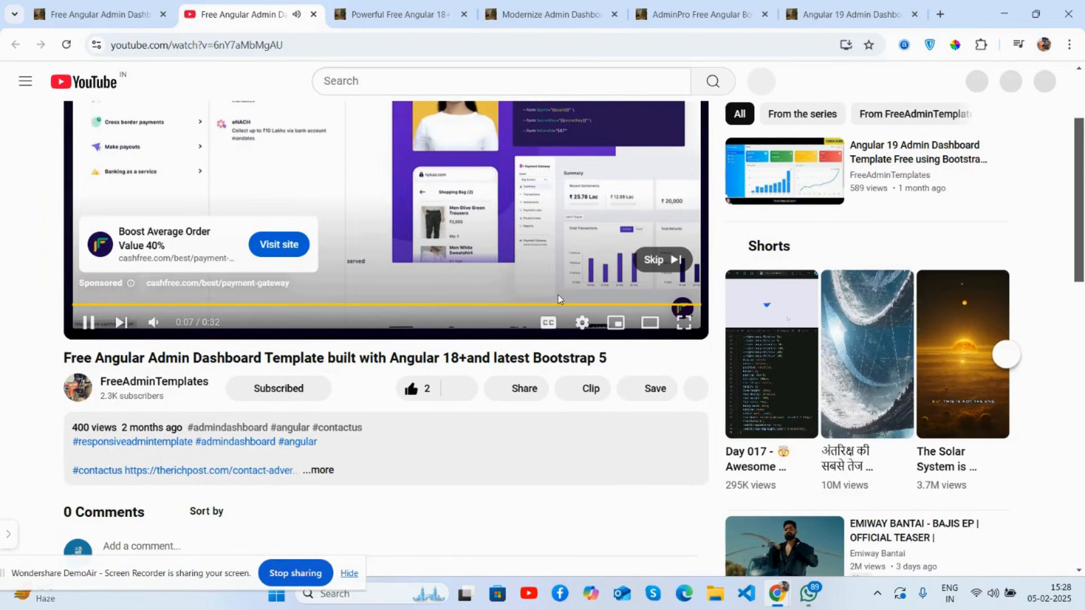
click(659, 260)
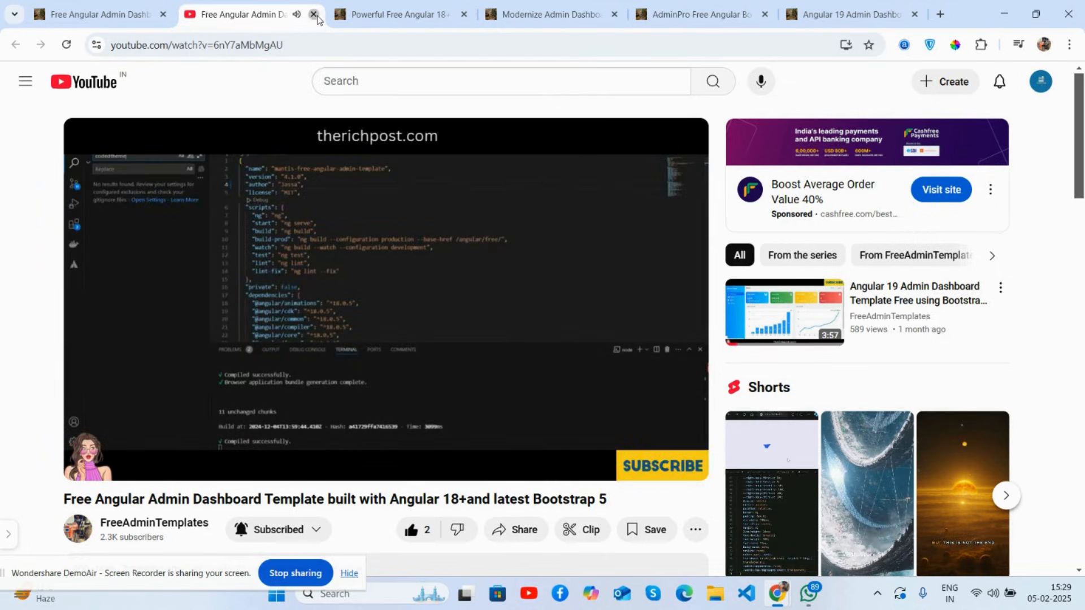
click(314, 14)
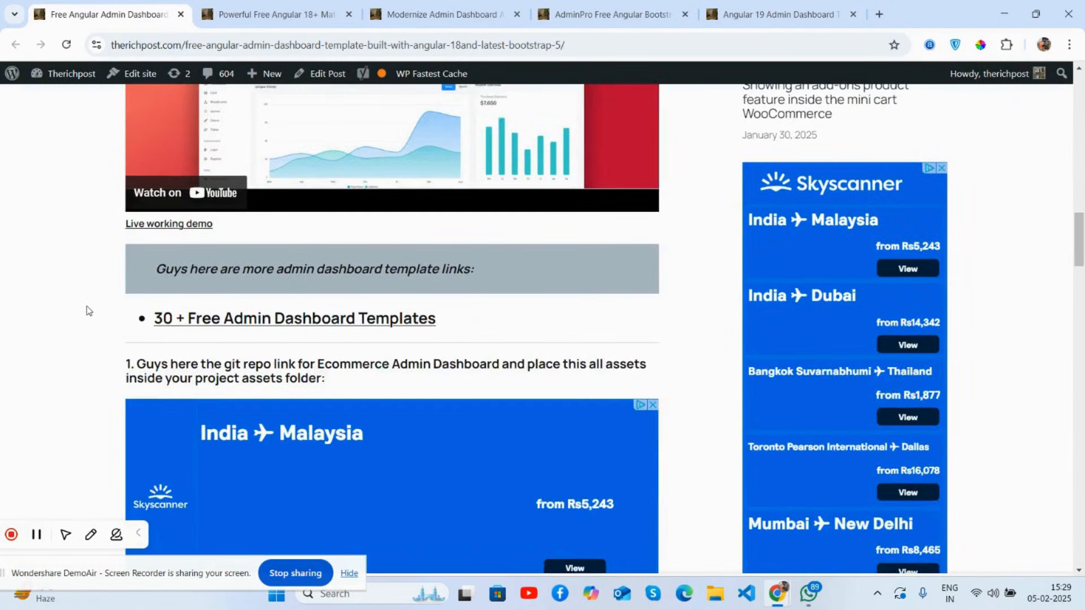
- Follow the post's Github Repo Link and look over the Mantis template repository page
scroll(down, 3)
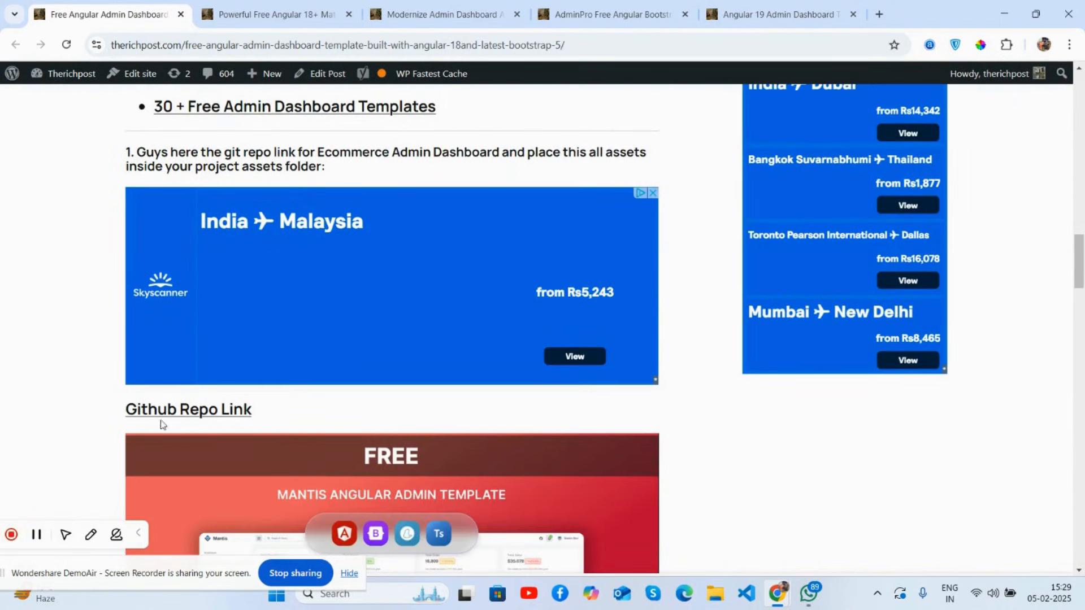
click(187, 409)
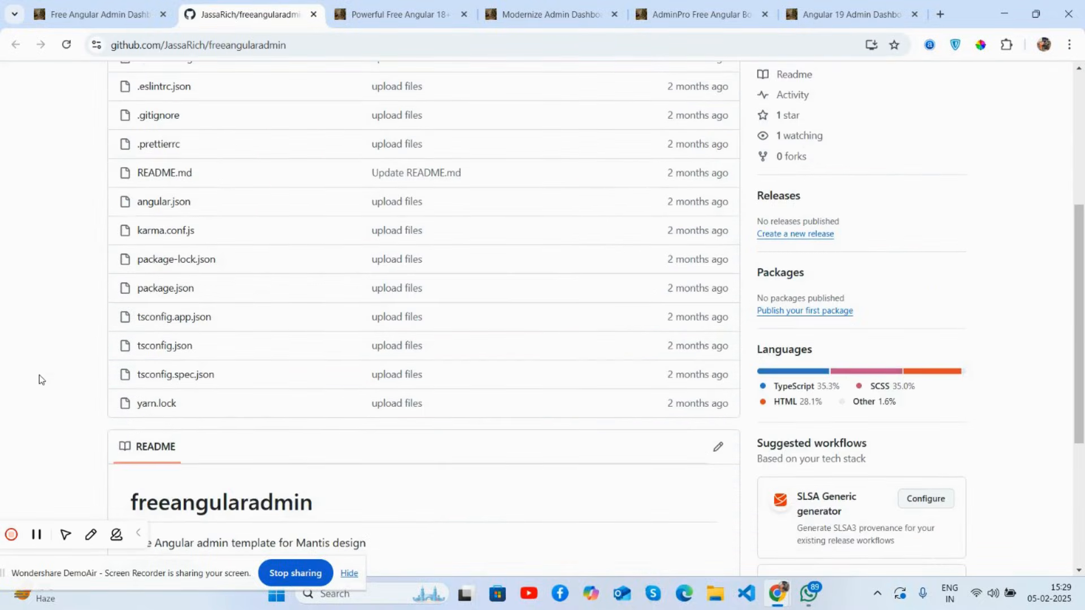
scroll(up, 3)
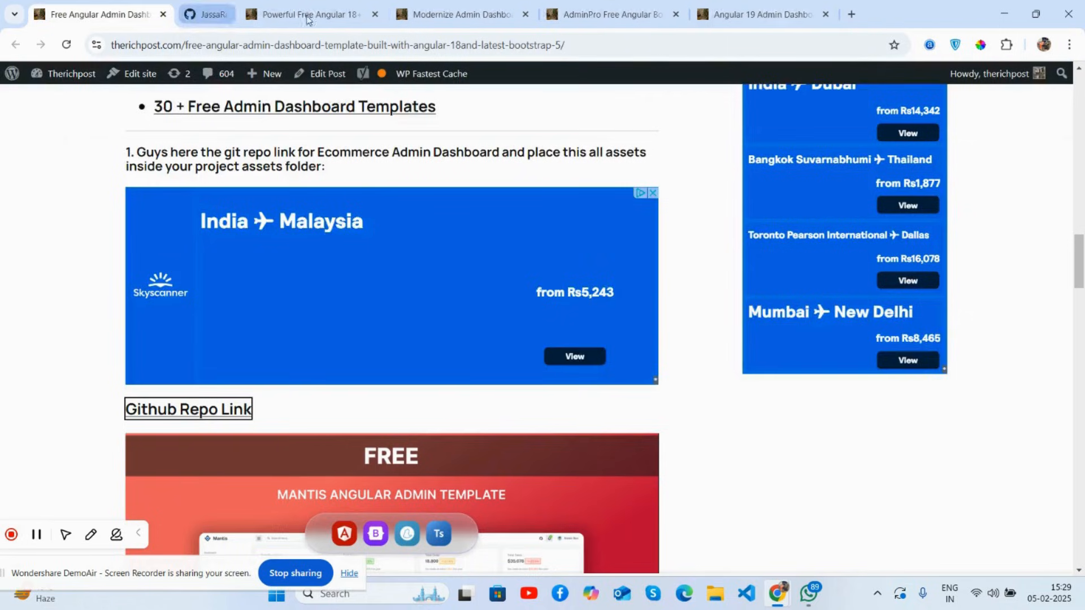
scroll(down, 3)
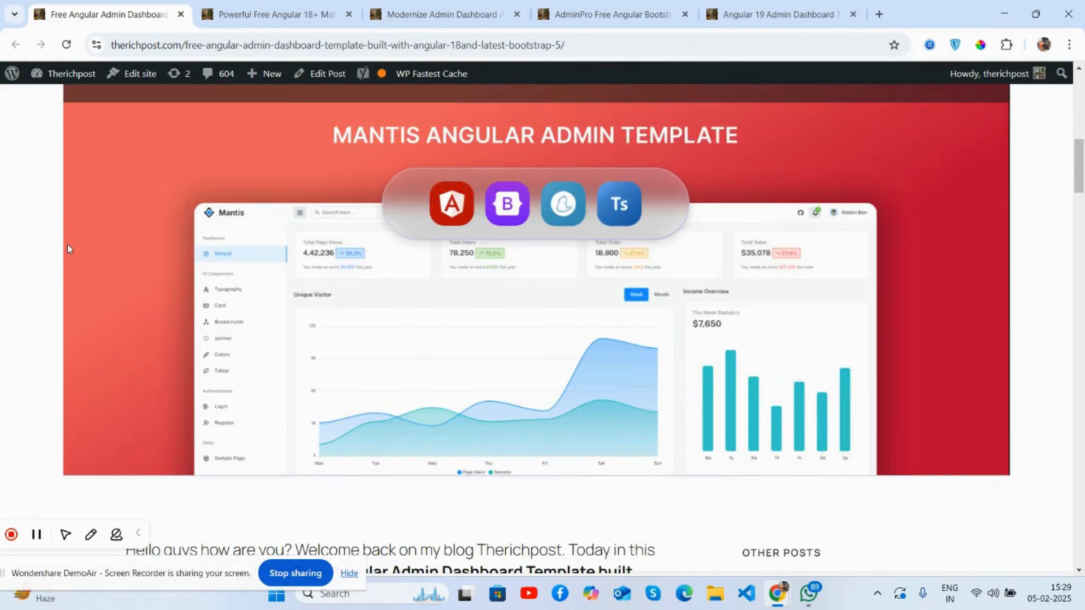
- Scroll down the Powerful Free Angular 18+ Material Template post to its GitHub link
click(273, 13)
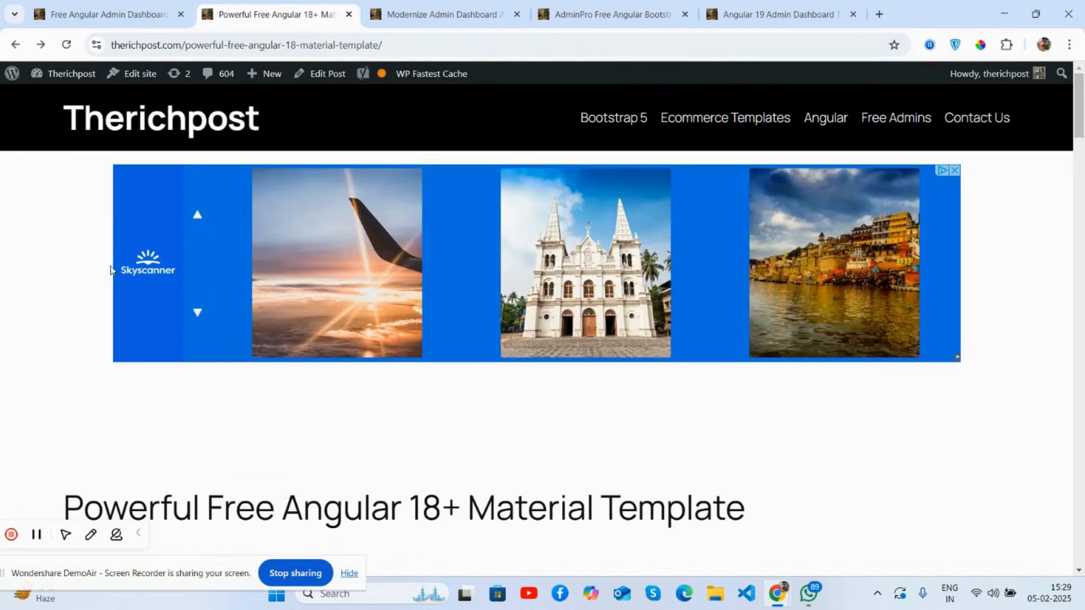
scroll(down, 3)
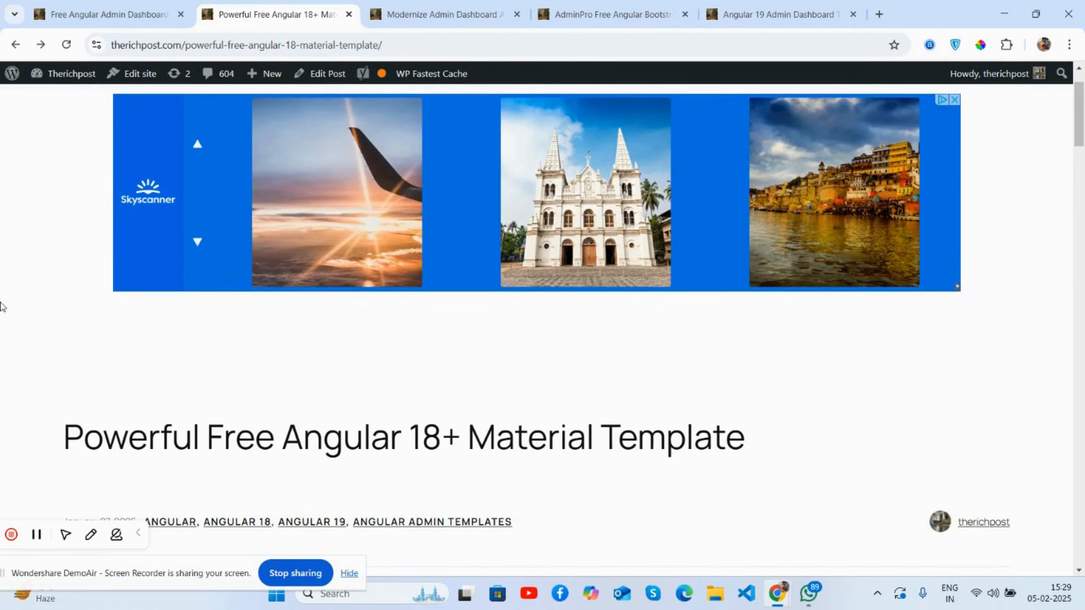
scroll(down, 3)
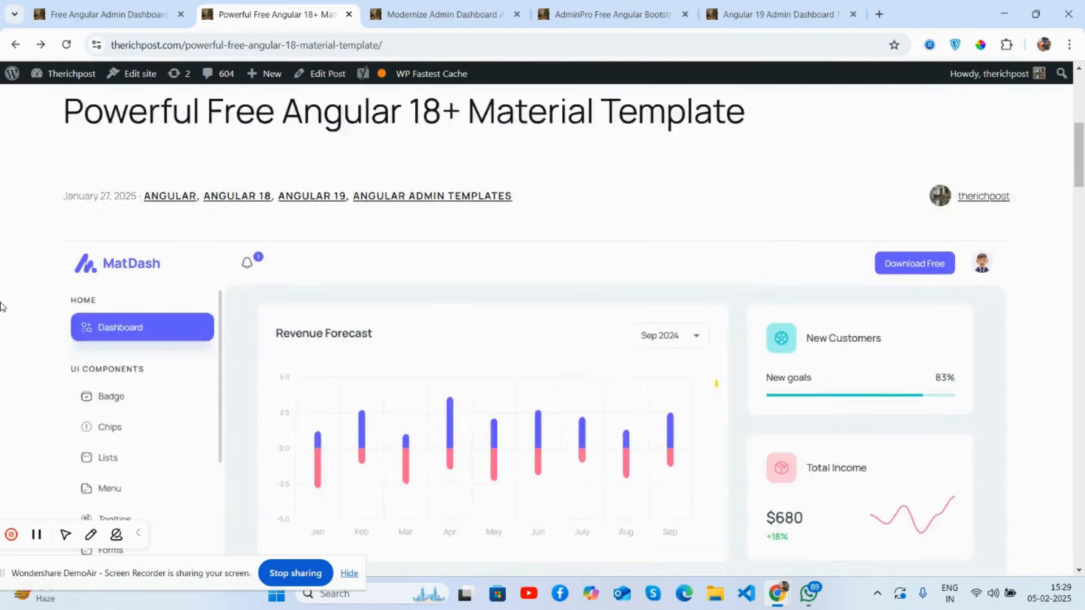
scroll(down, 3)
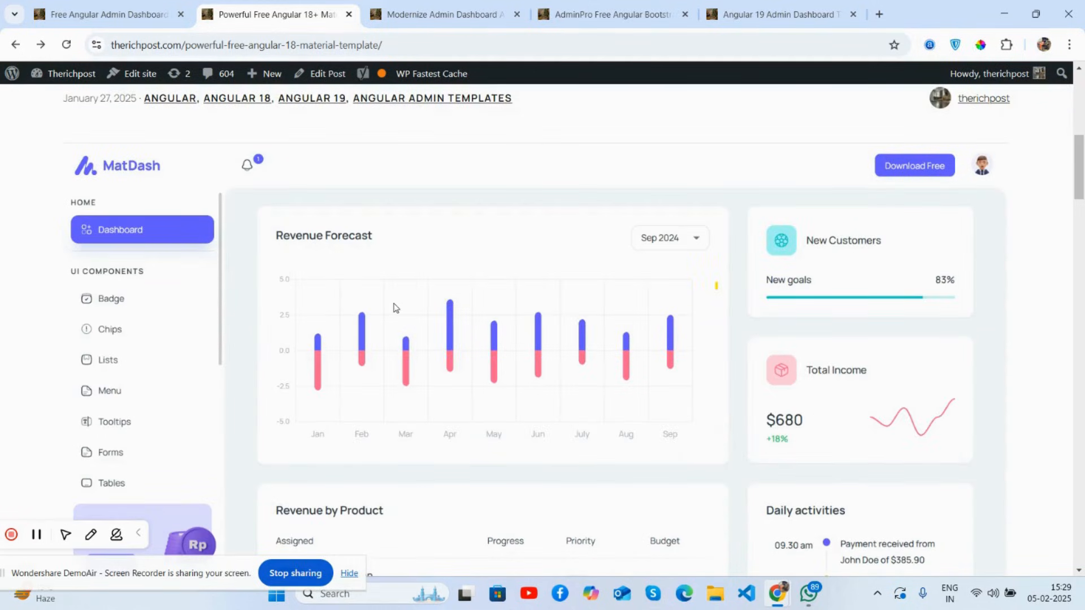
scroll(down, 3)
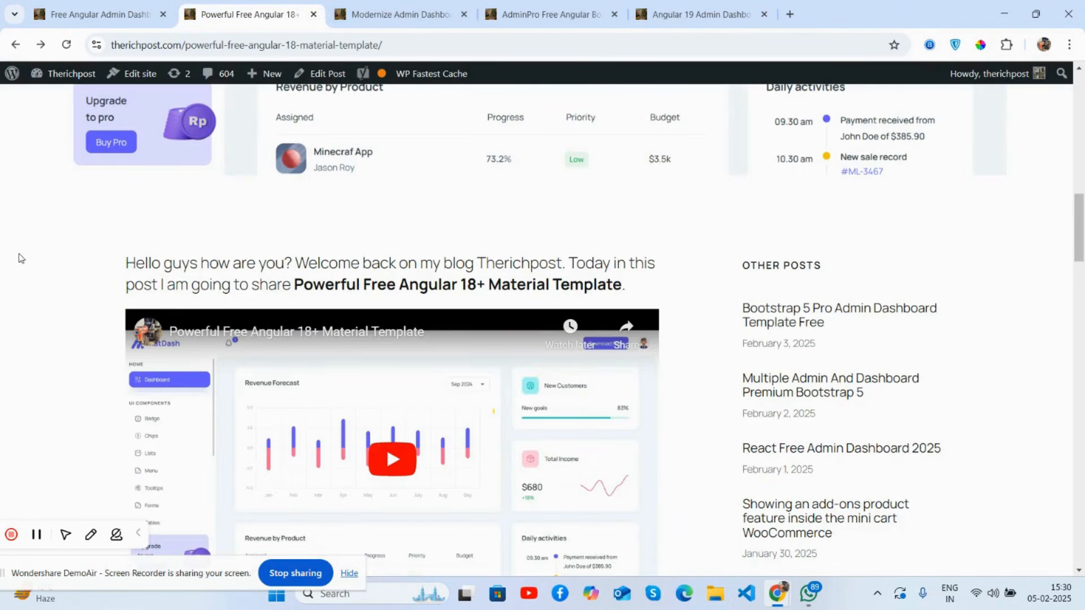
scroll(down, 3)
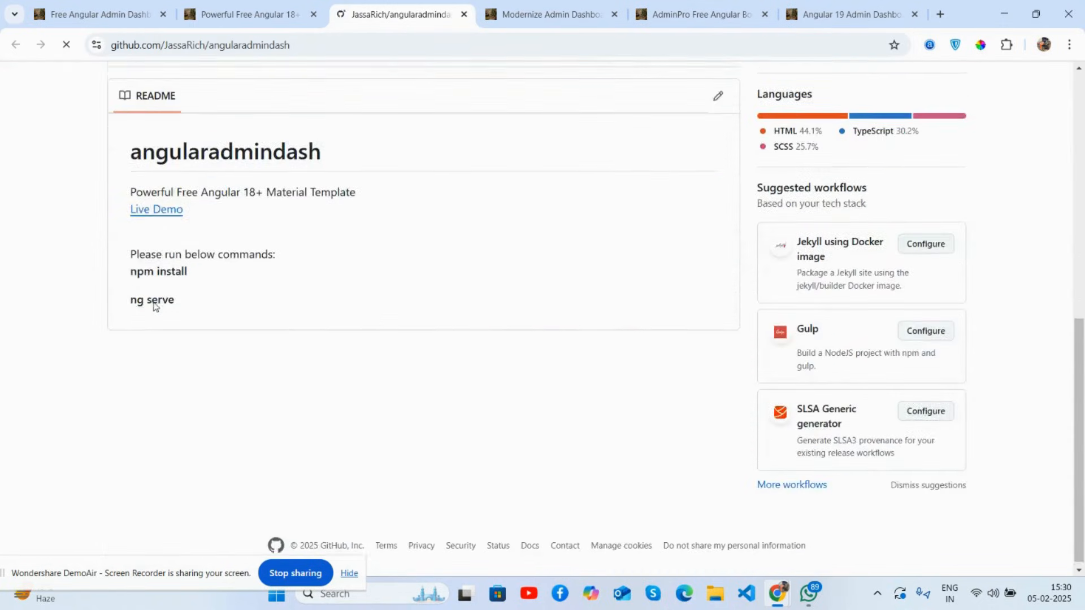
- Return to the top of the Material post and switch to the Modernize Admin Dashboard post
click(242, 14)
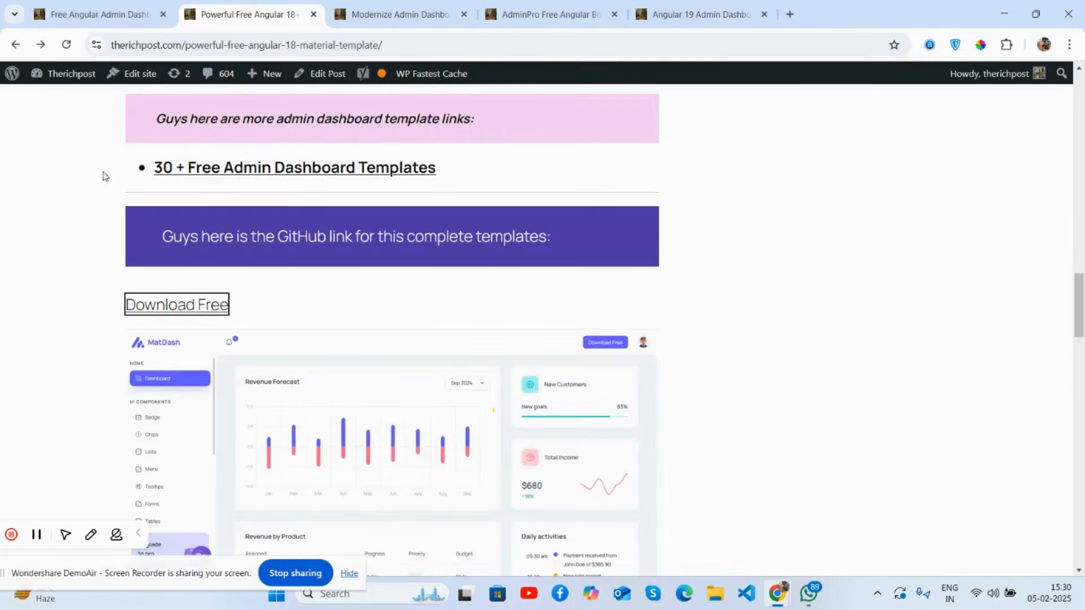
scroll(up, 3)
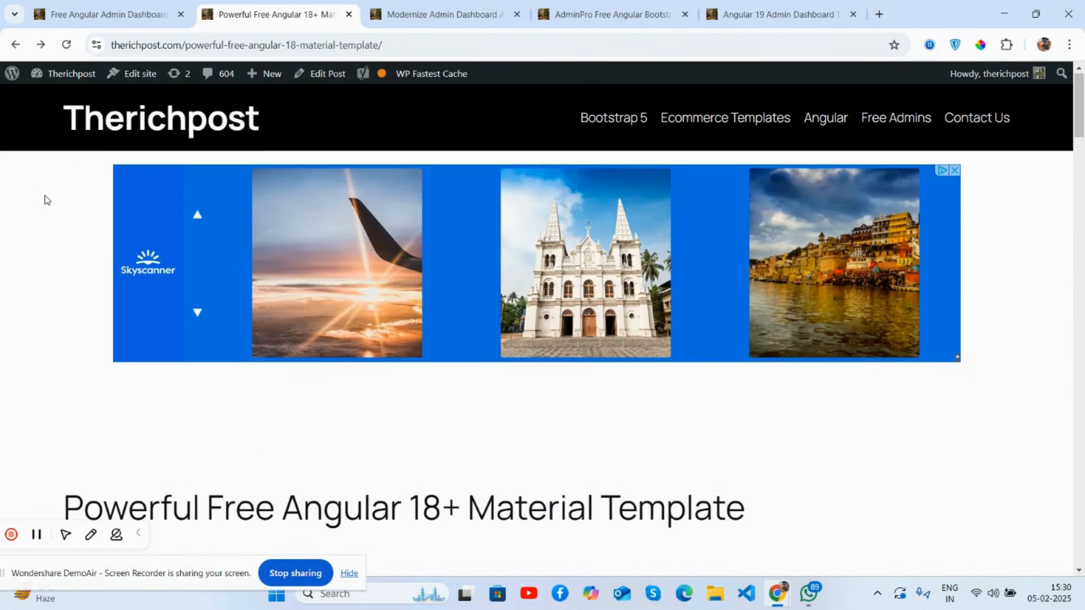
click(443, 13)
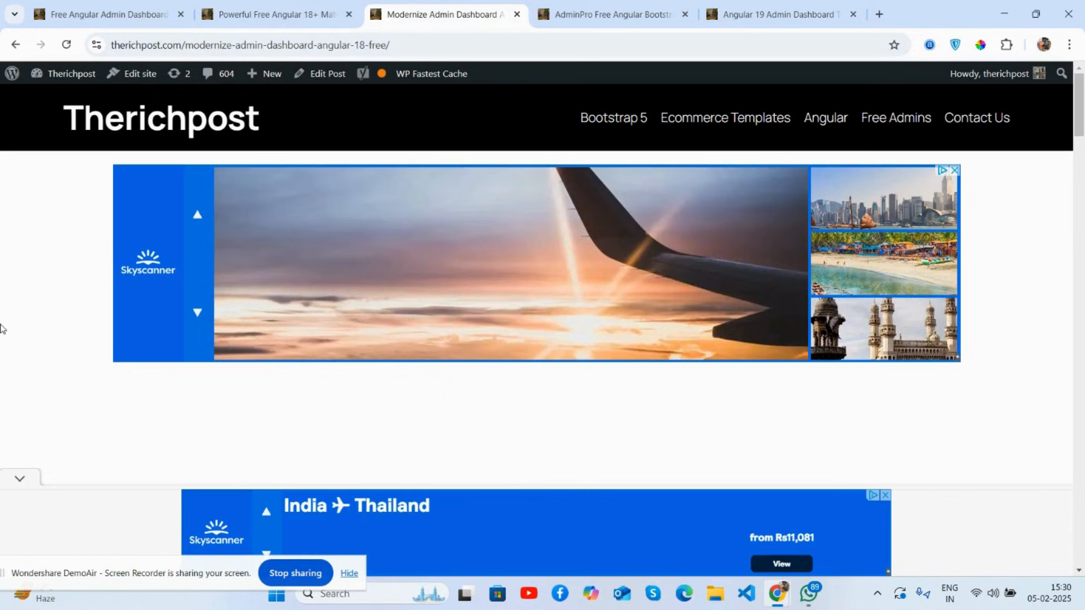
- Scroll through the Modernize post past its demo to the embedded video
scroll(down, 3)
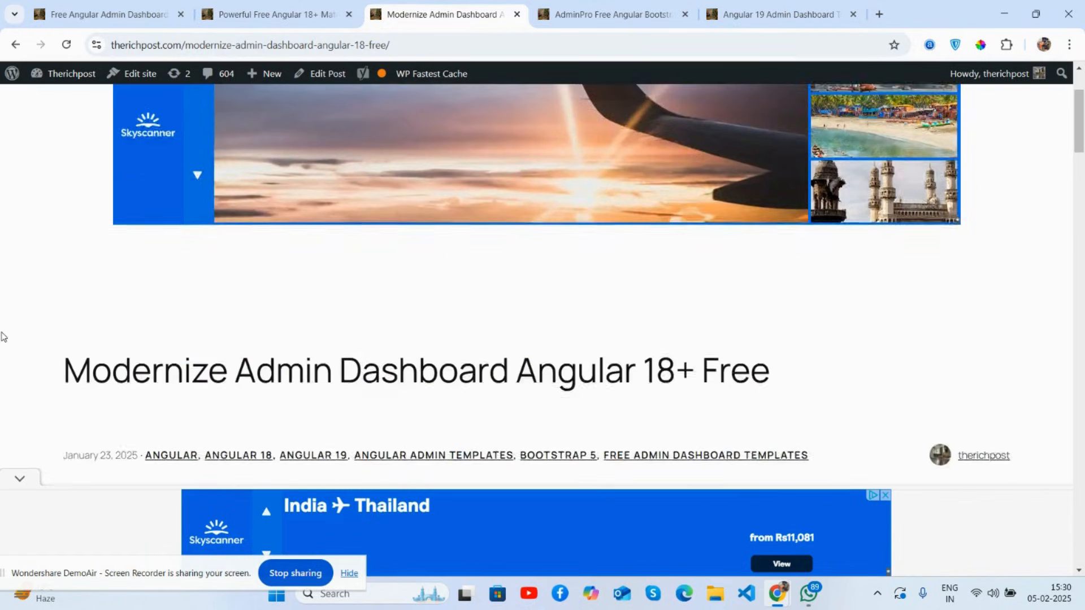
scroll(down, 3)
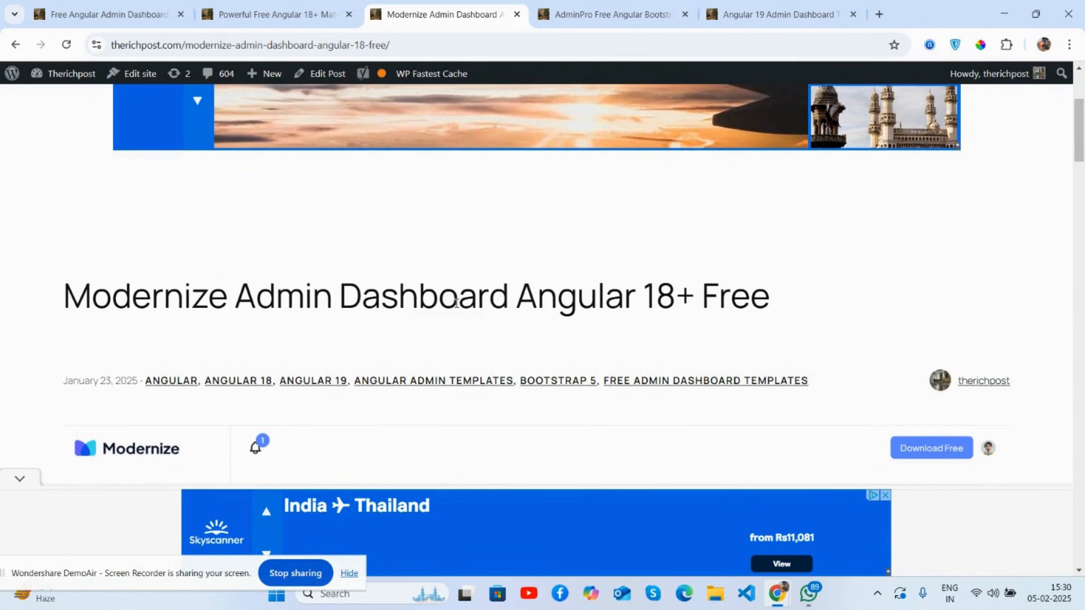
scroll(down, 3)
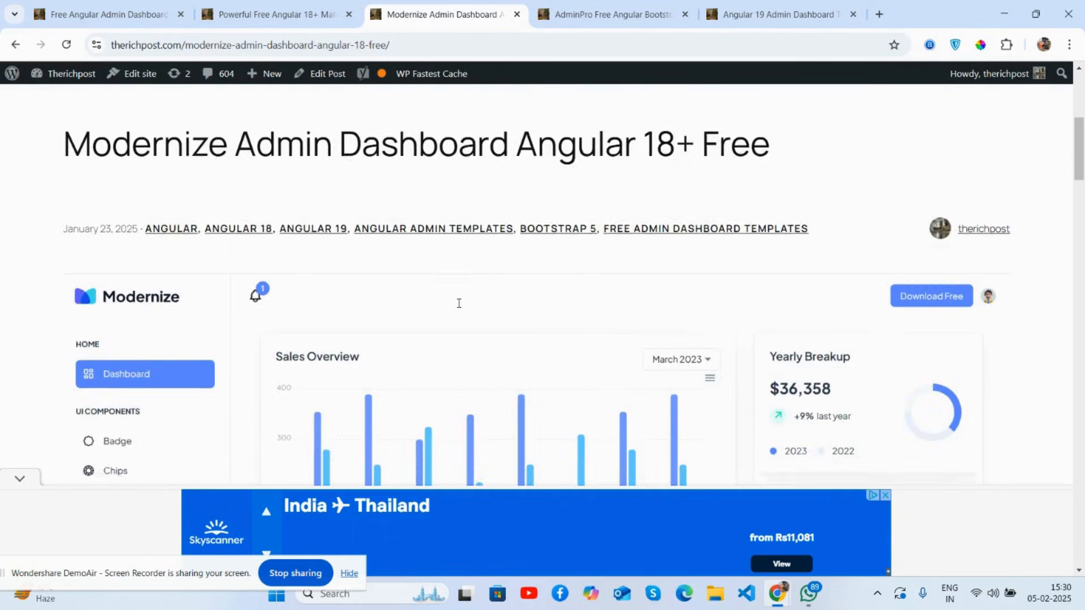
scroll(down, 3)
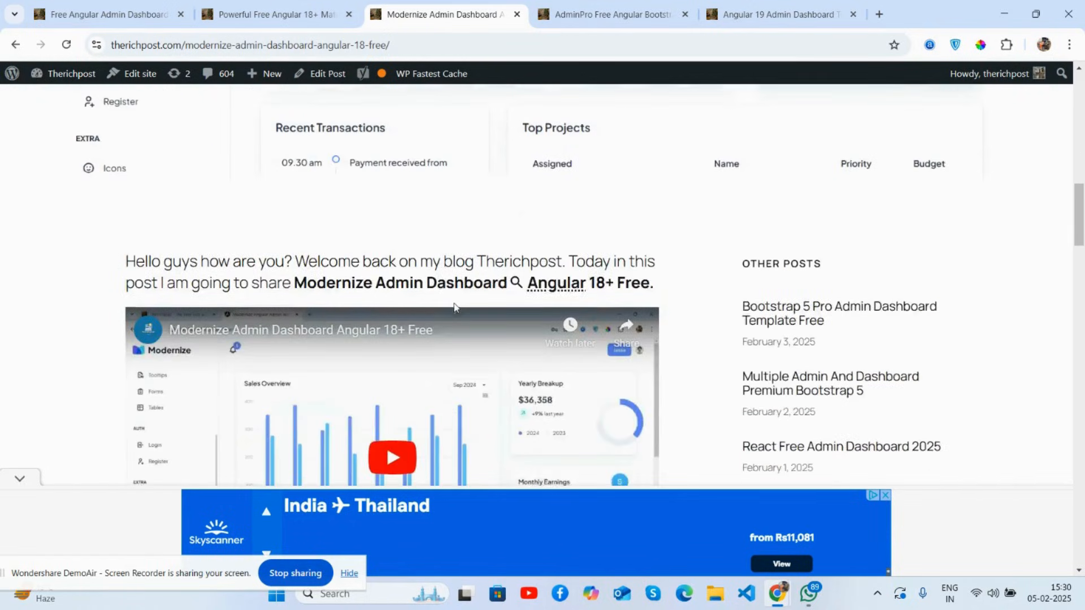
click(392, 457)
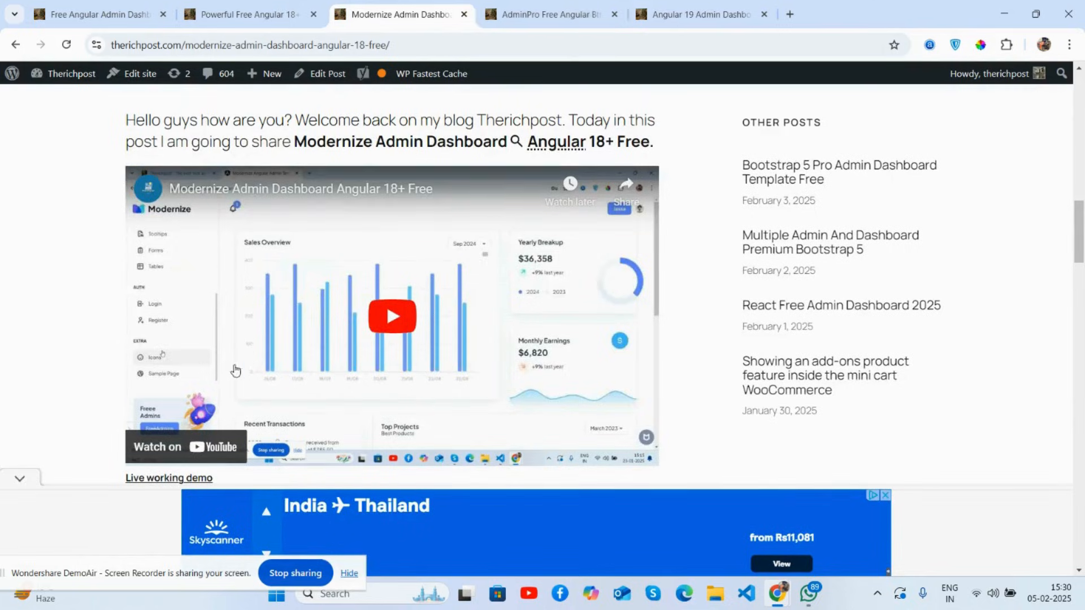
- Continue to the Modernize post's GitHub link, then go back to the Material template post
scroll(down, 3)
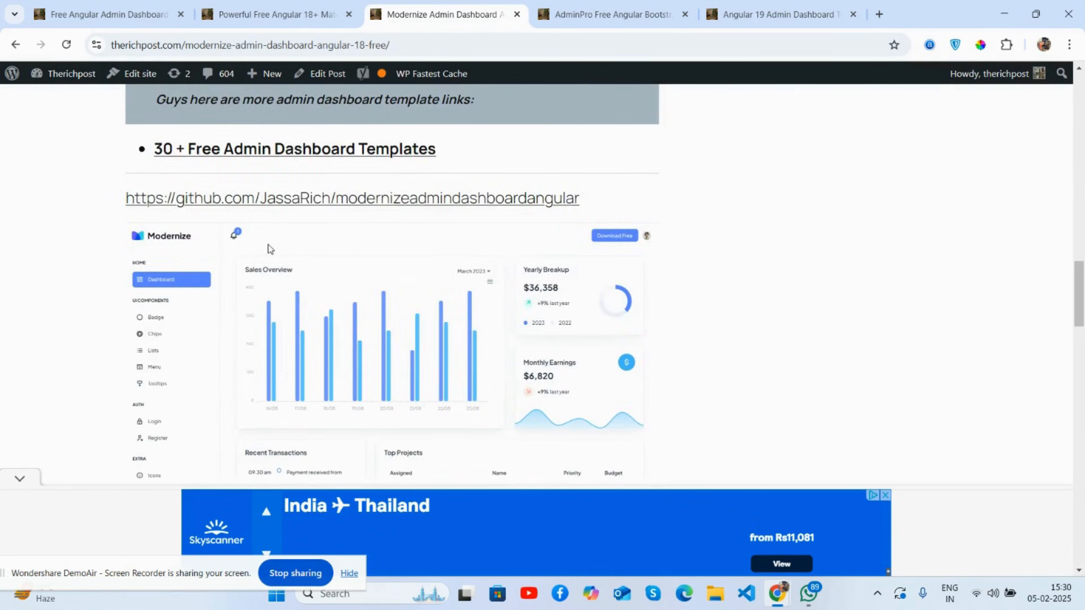
click(351, 198)
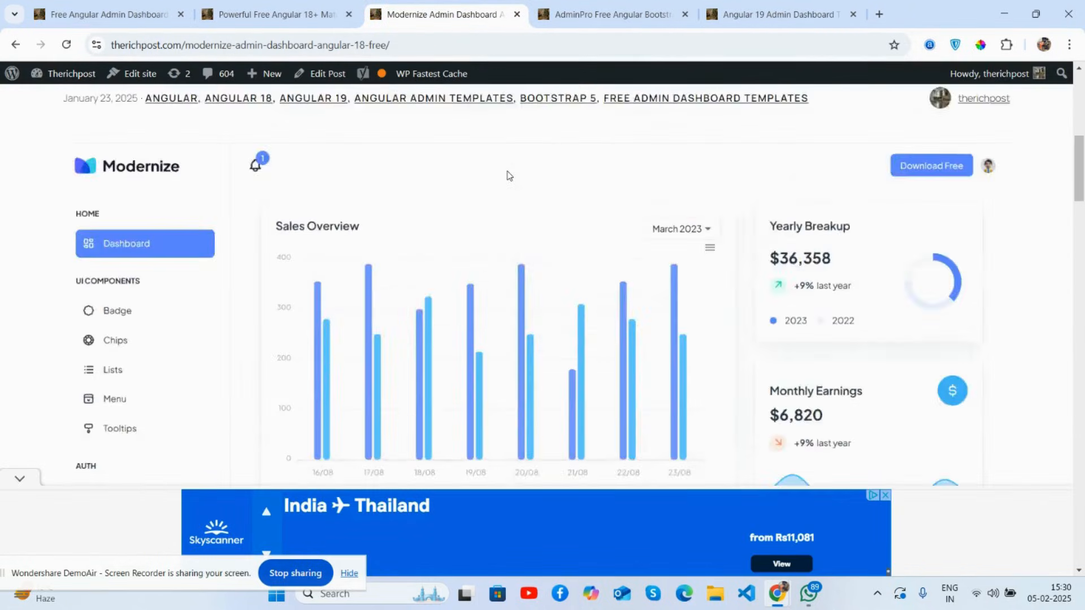
click(275, 13)
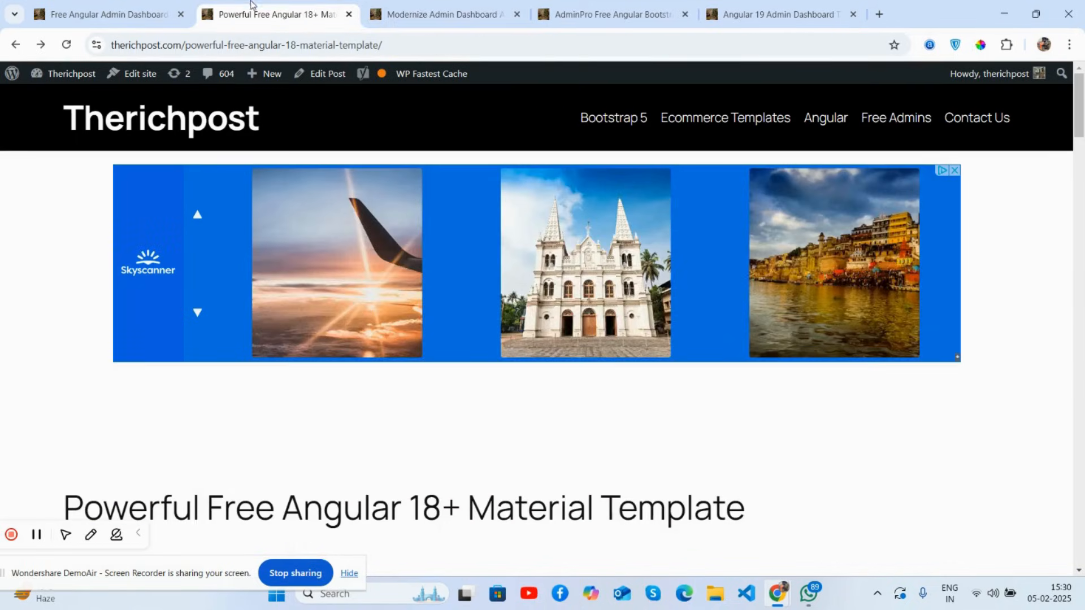
- Switch to the AdminPro Free Angular Bootstrap Theme post and launch its embedded demo video on YouTube
click(609, 14)
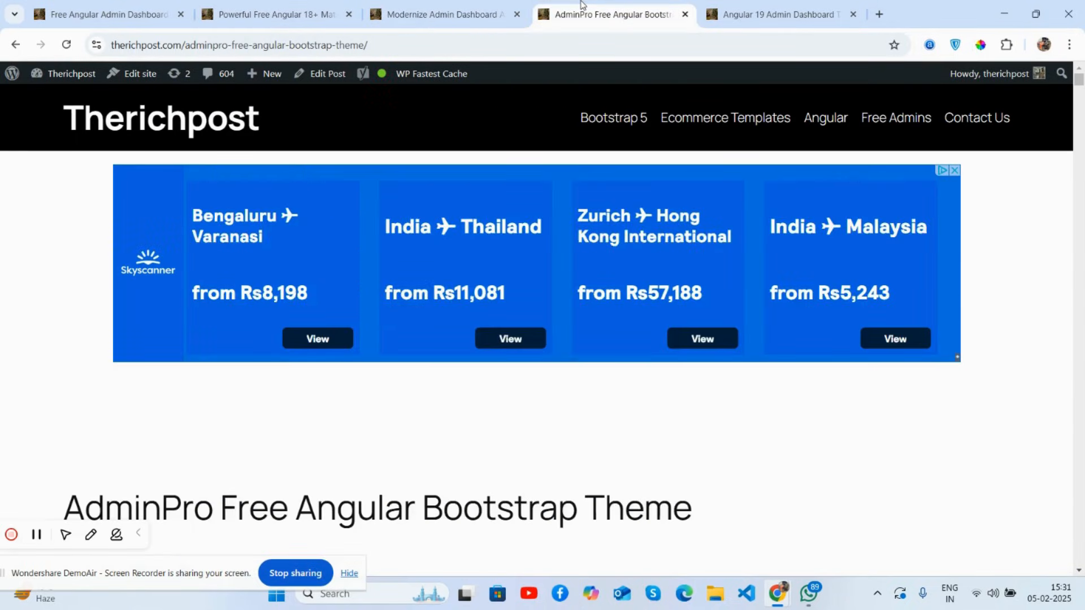
scroll(down, 3)
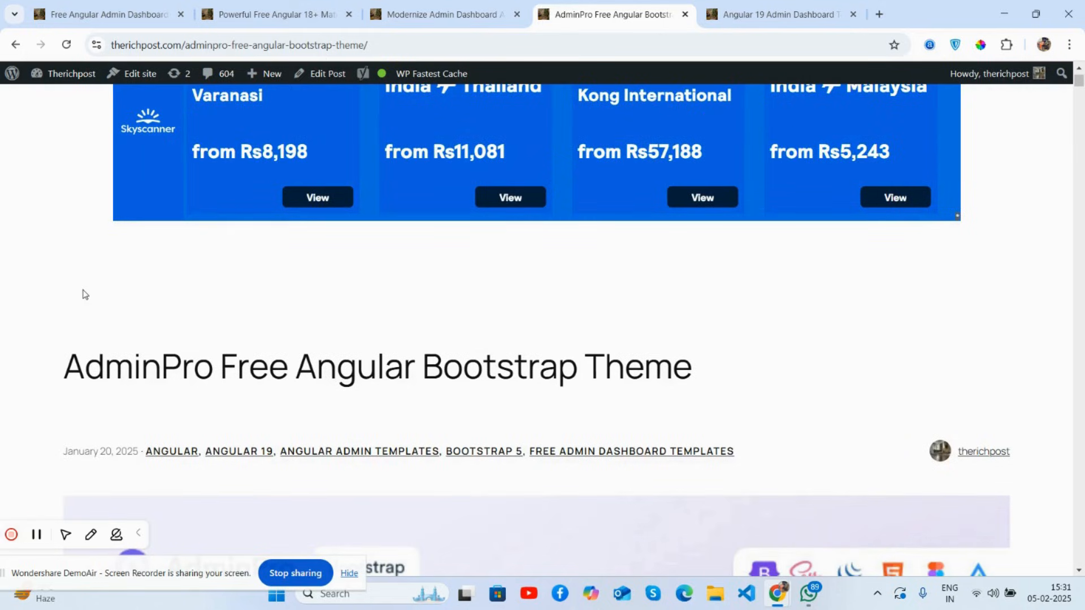
scroll(down, 3)
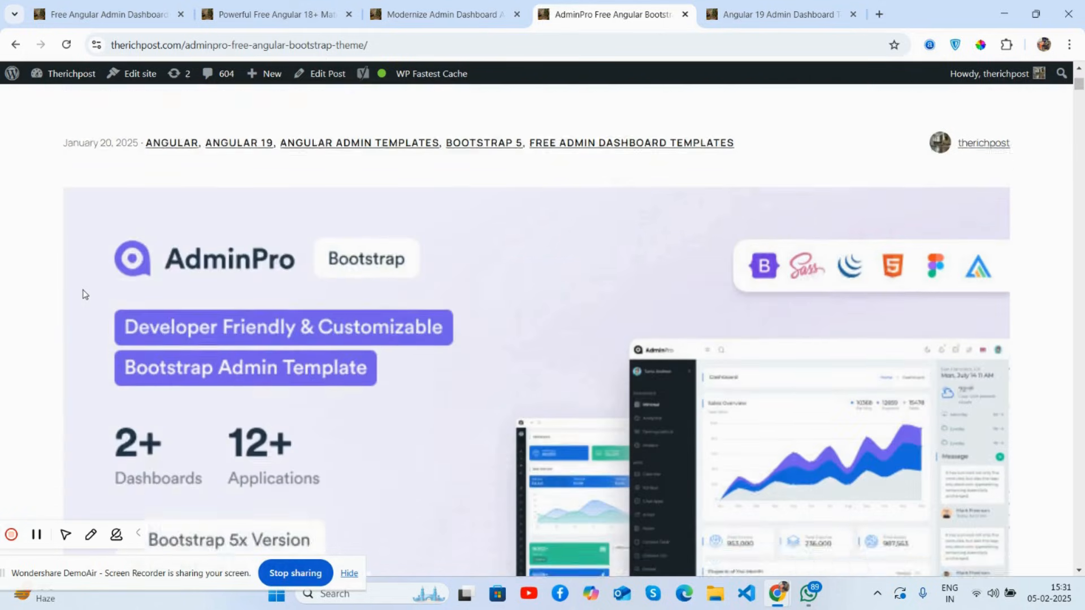
scroll(down, 3)
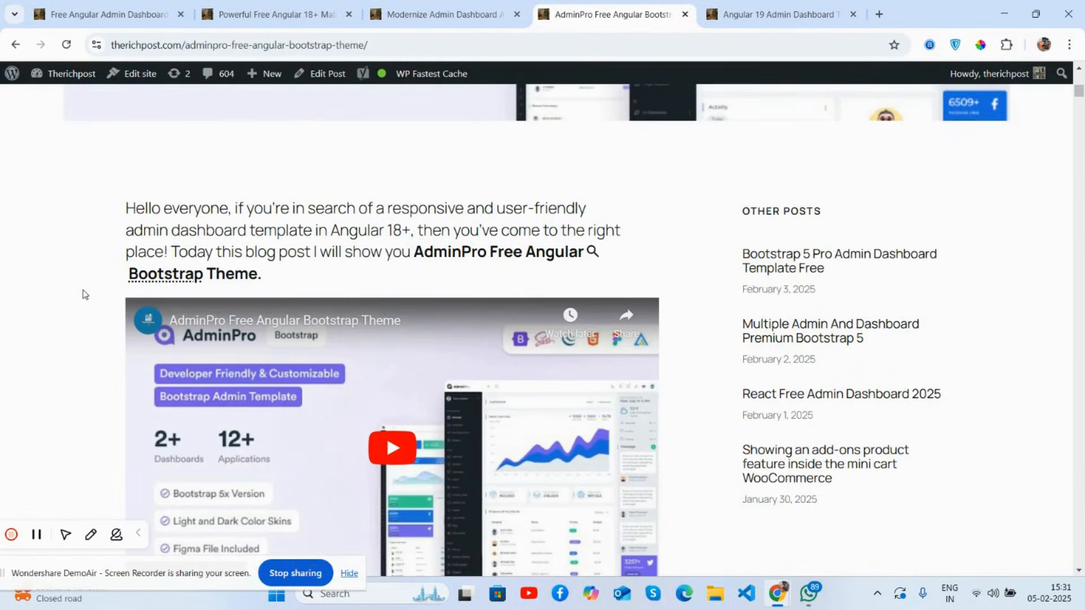
scroll(down, 3)
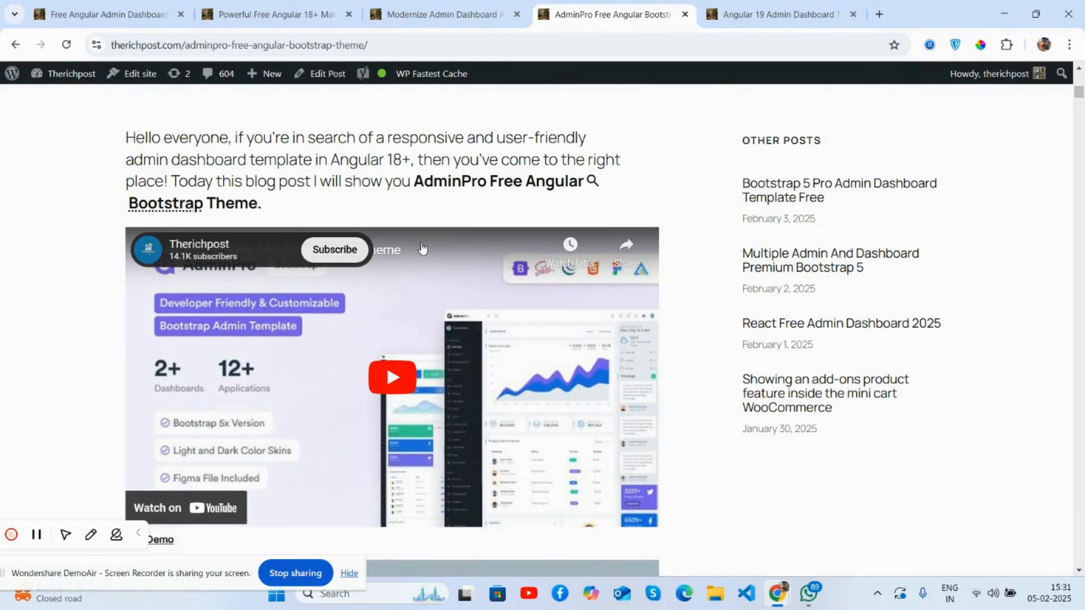
click(392, 378)
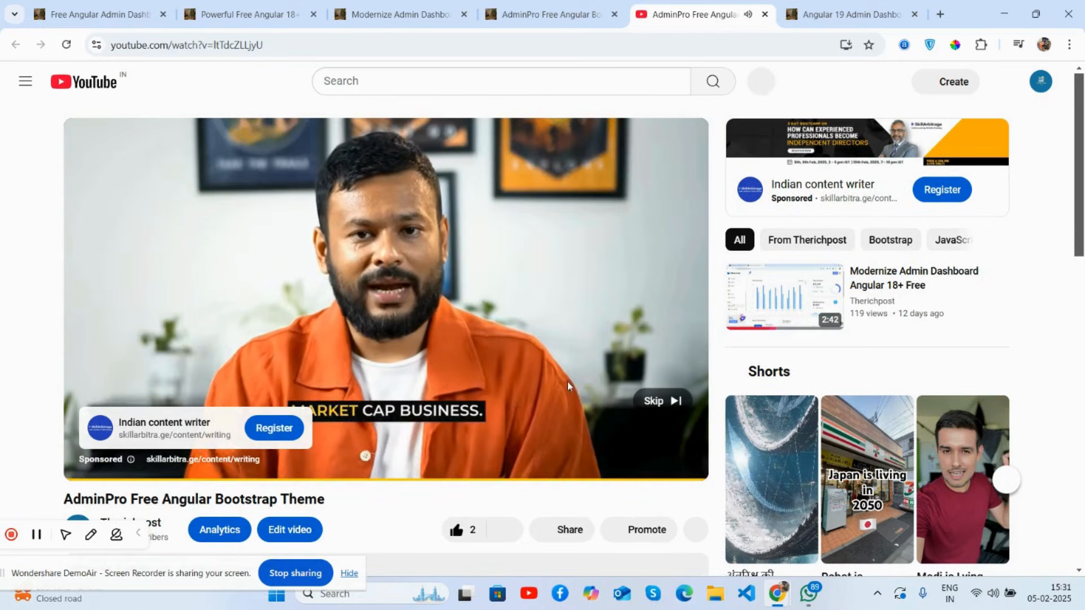
- Skip the sponsored ad and jump ahead in the AdminPro demo video
click(651, 400)
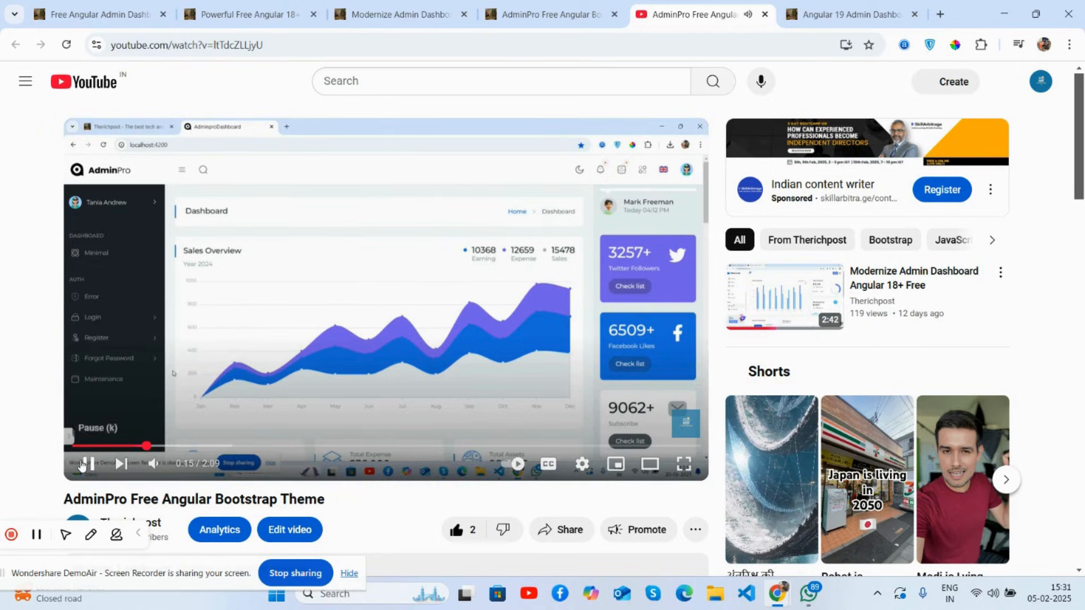
mouse_move(225, 447)
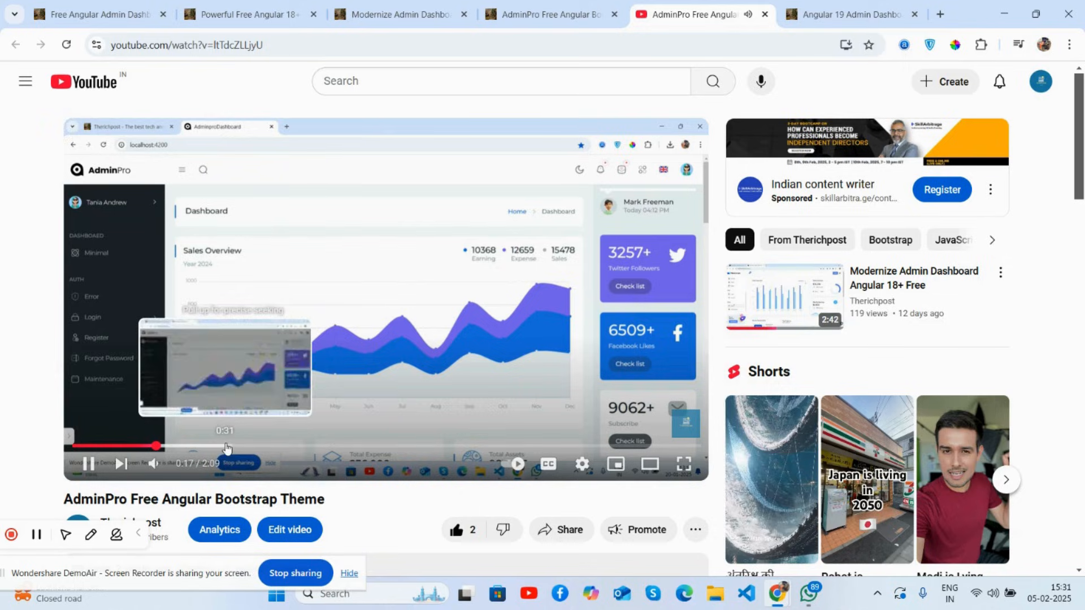
drag(156, 446, 284, 446)
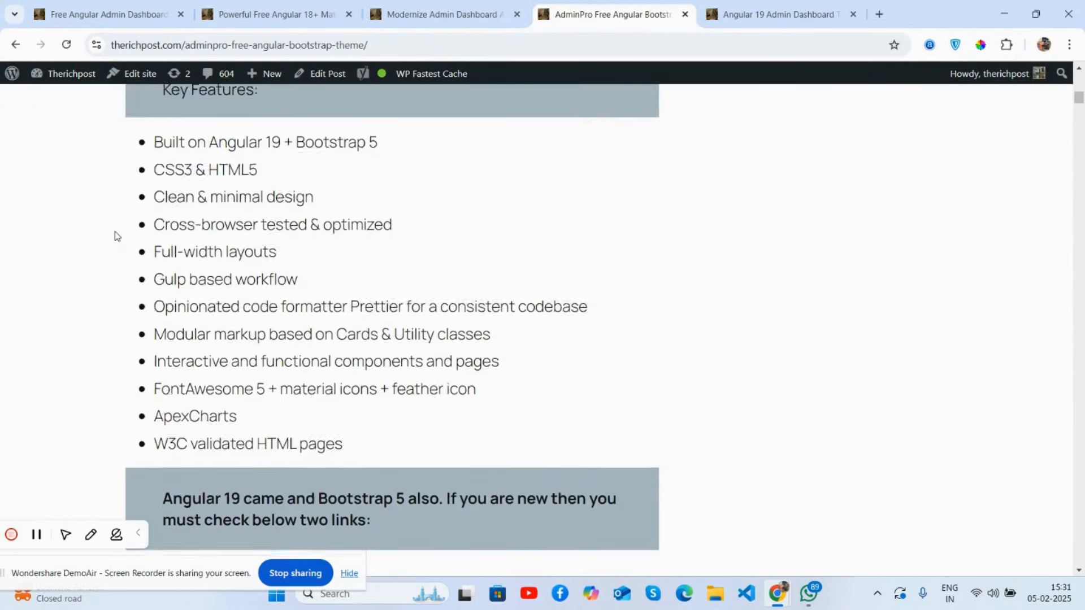
- Scroll through the AdminPro post's routes and index.html code listings down to its GitHub Link
scroll(down, 3)
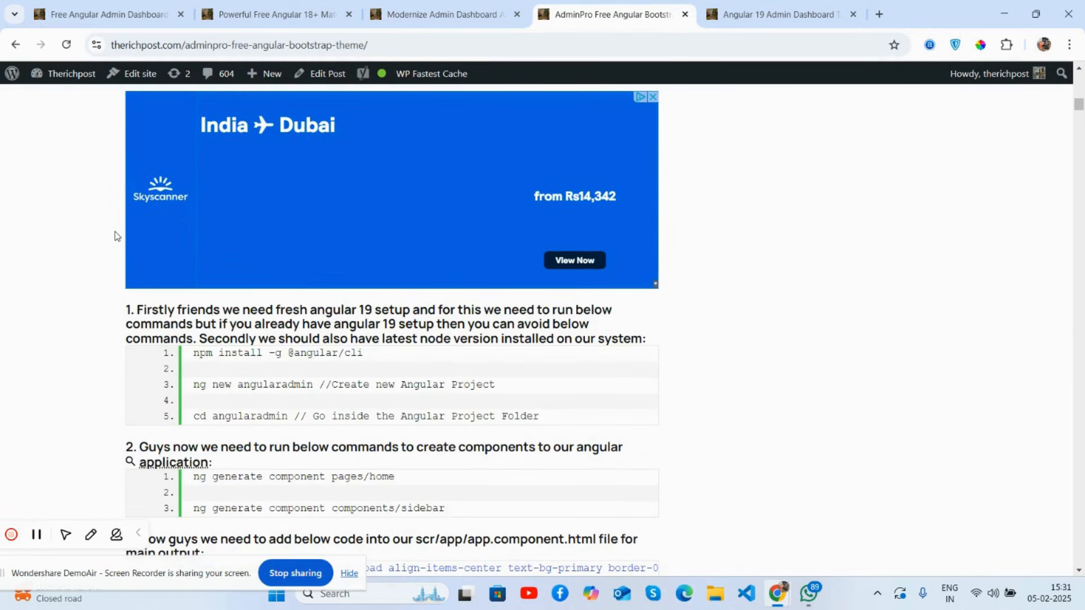
scroll(down, 3)
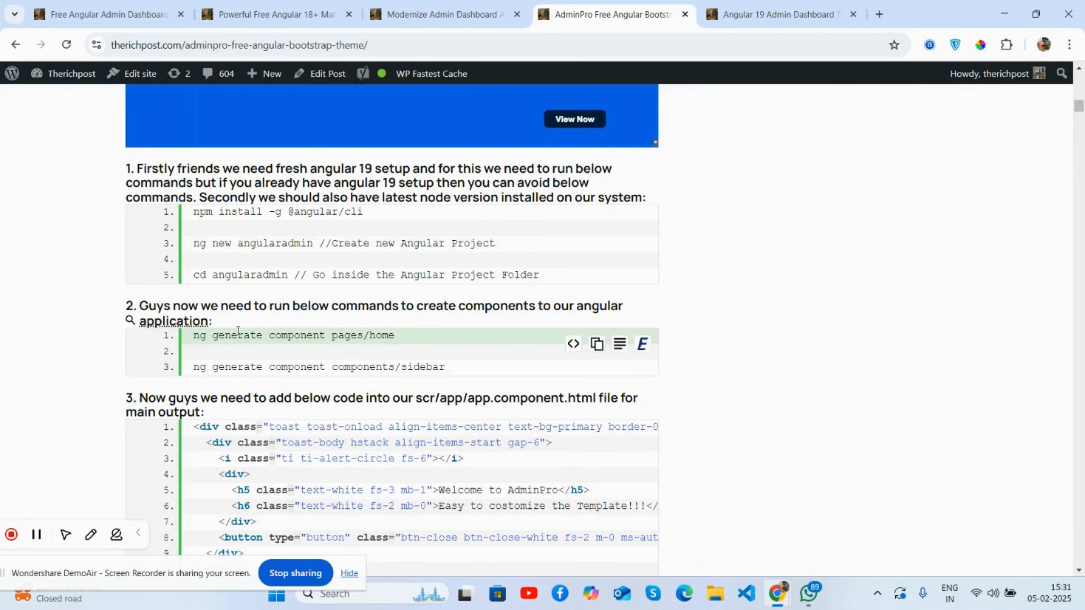
scroll(down, 3)
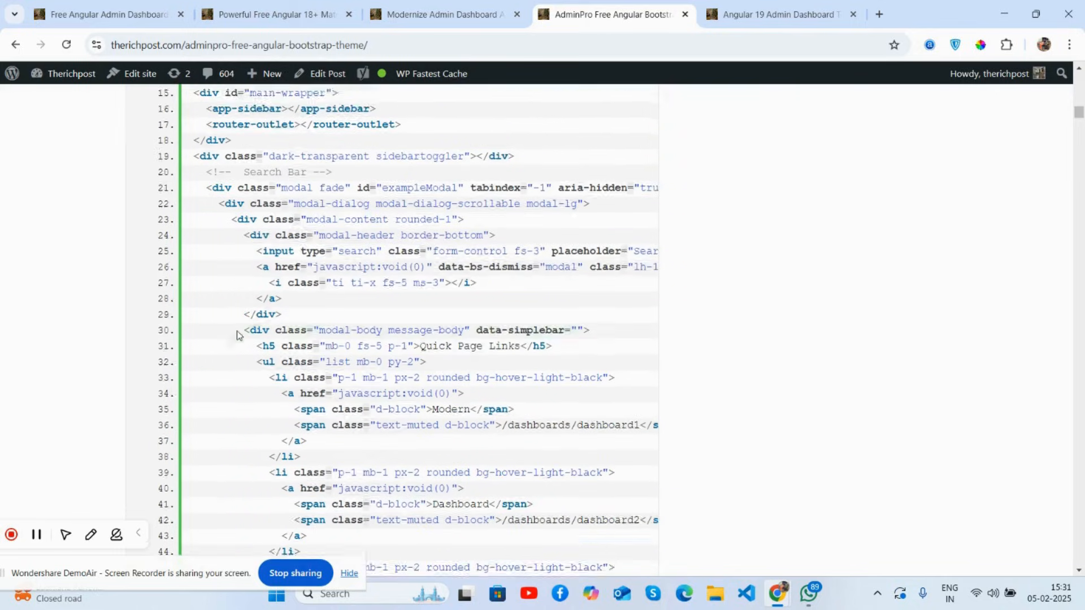
scroll(down, 3)
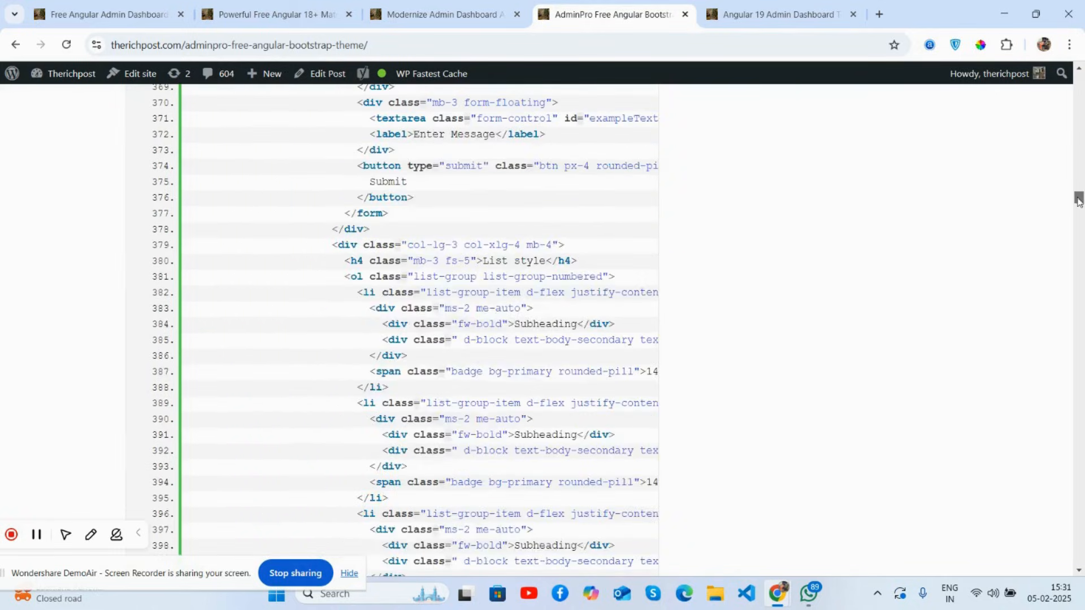
scroll(down, 3)
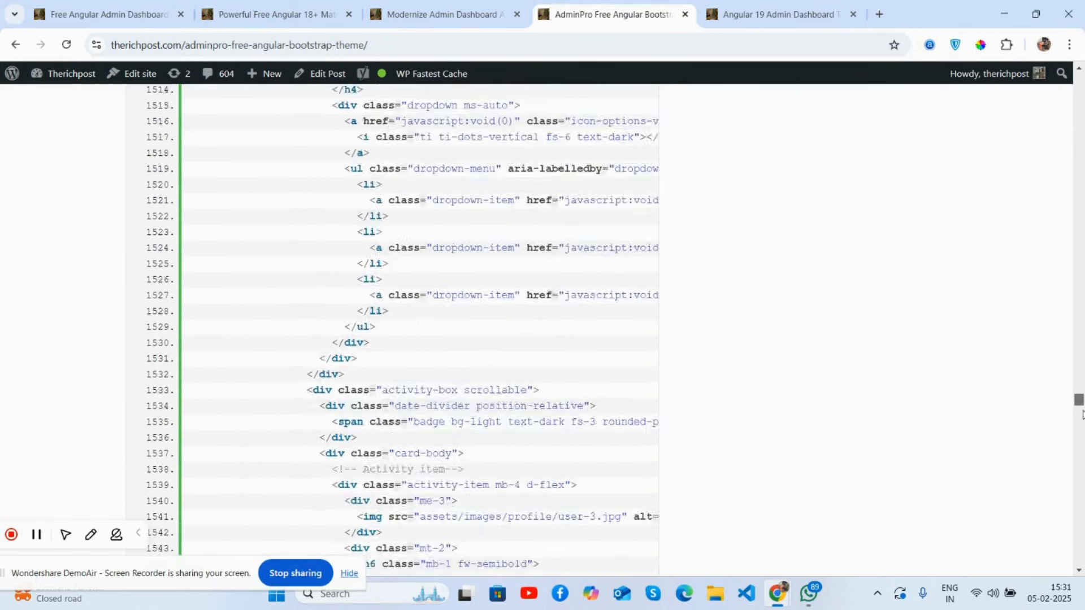
scroll(down, 3)
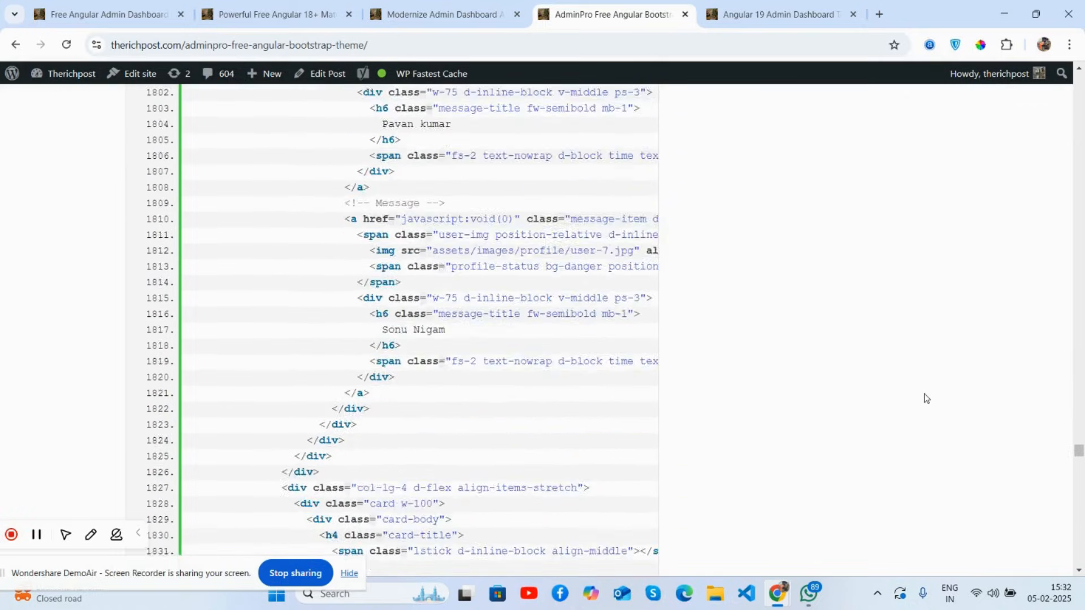
scroll(down, 3)
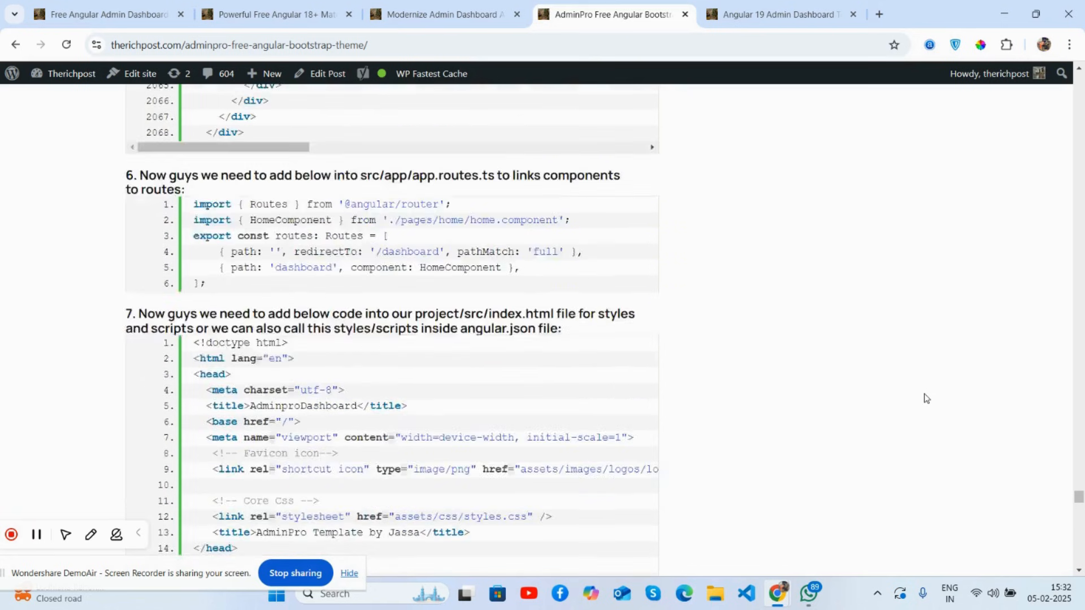
scroll(down, 3)
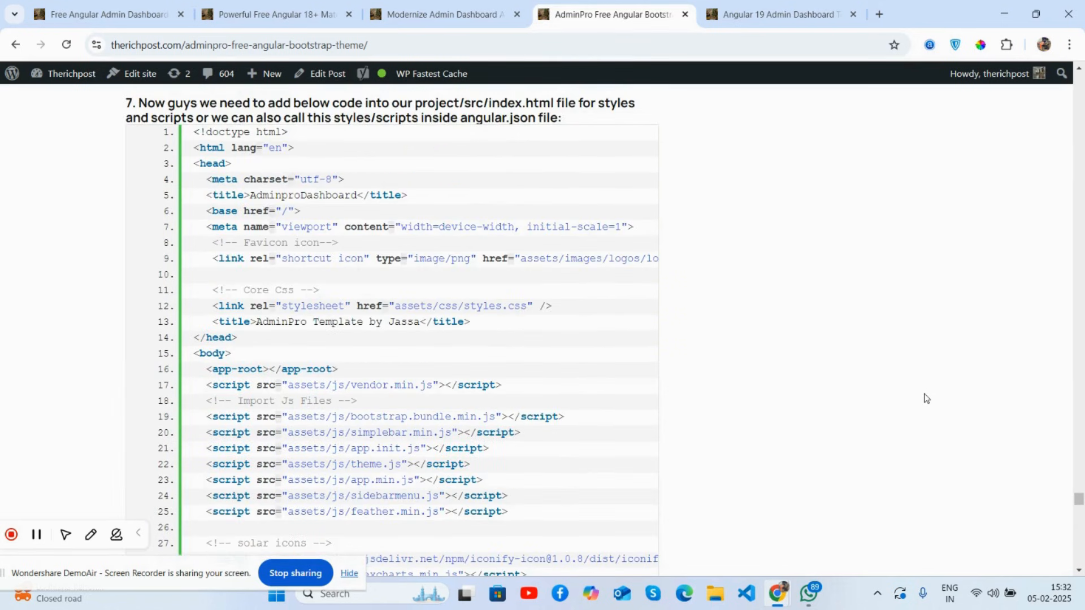
scroll(up, 3)
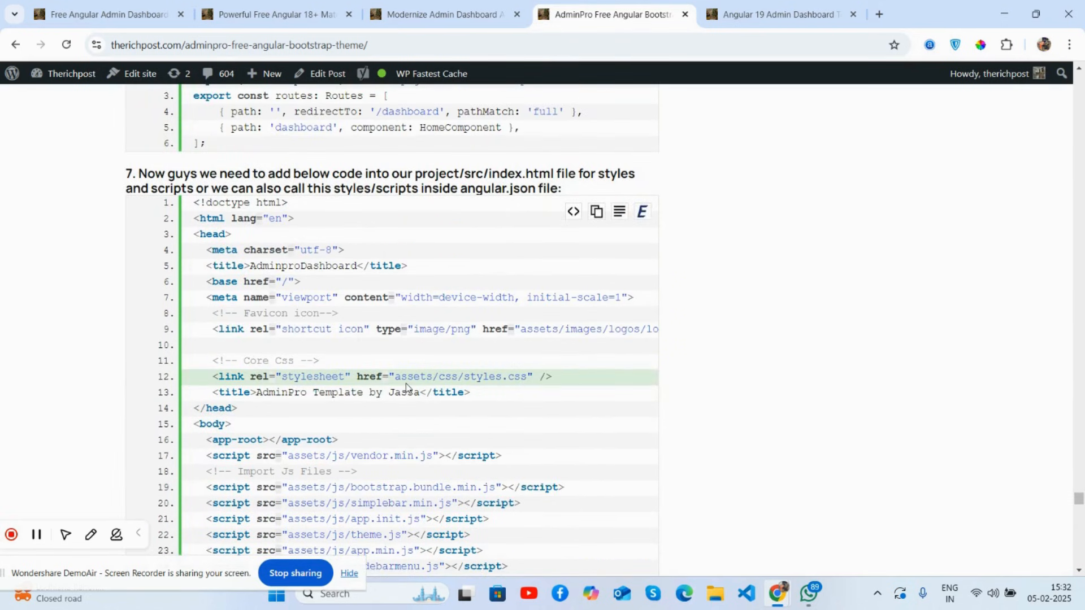
scroll(down, 3)
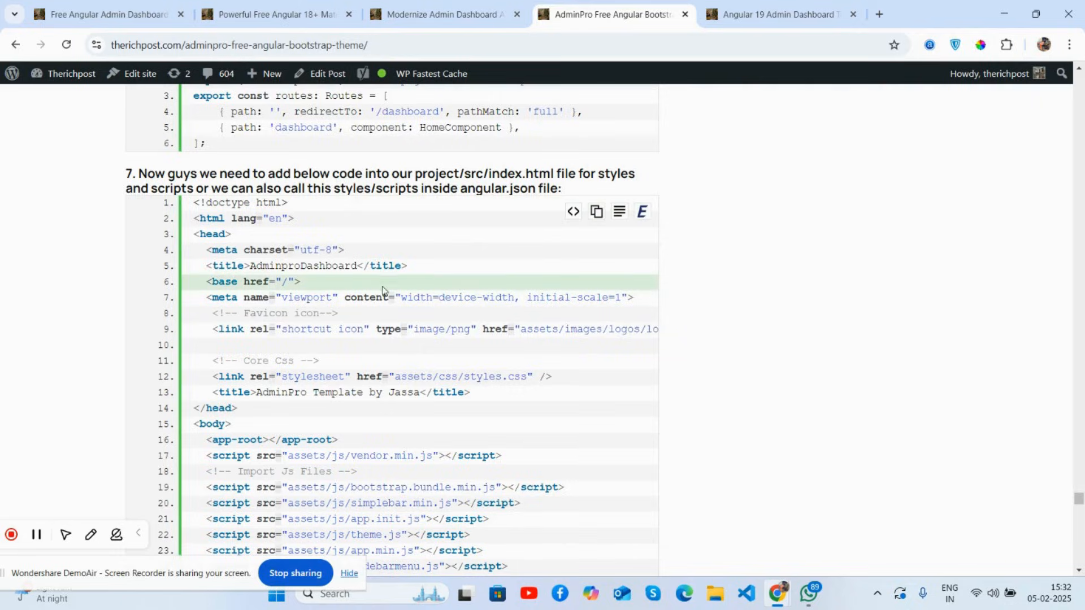
scroll(down, 3)
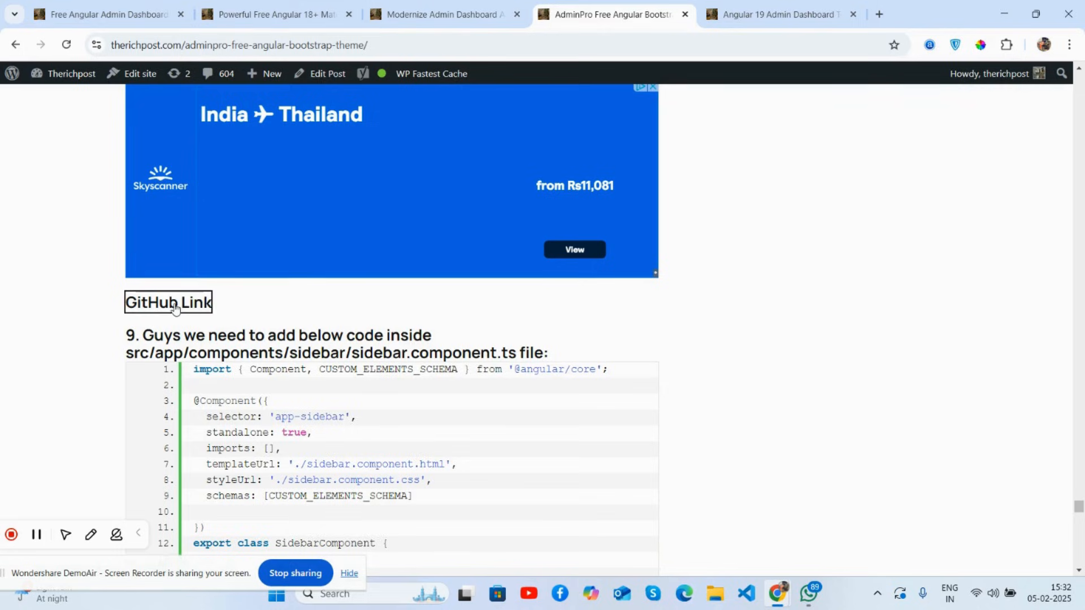
- Follow the AdminPro post's GitHub link to the angularinventorymanagement repository
click(167, 302)
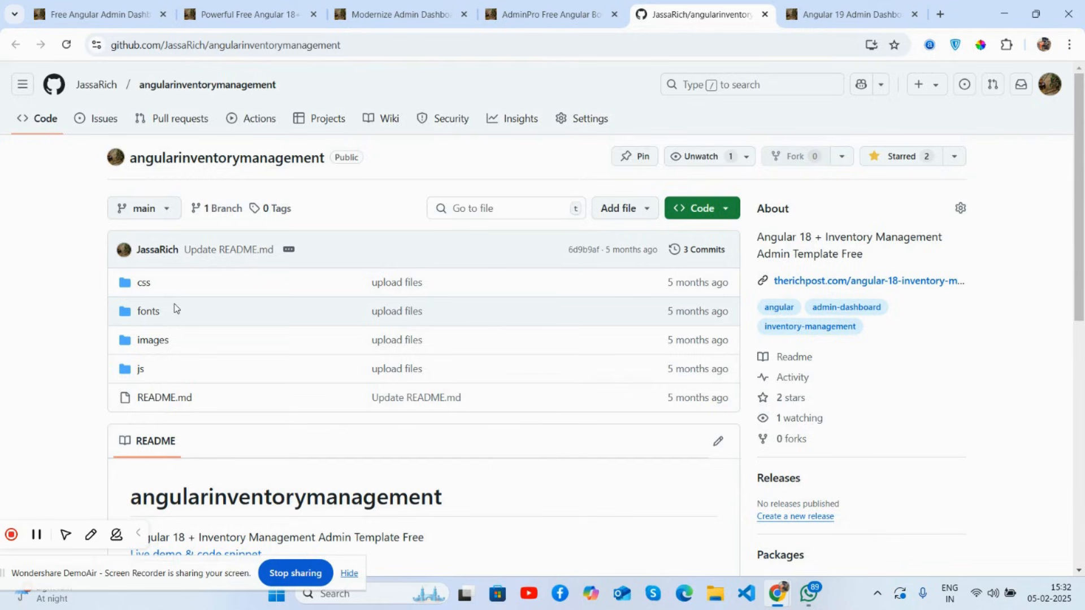
mouse_move(231, 288)
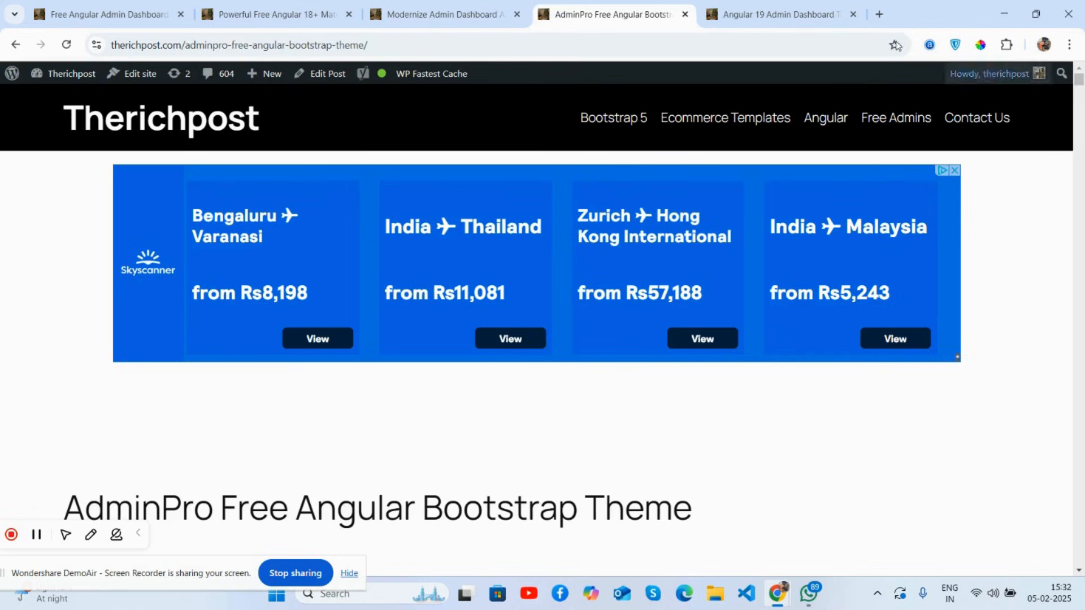
- In the Angular 19 Admin Dashboard post, glance at its angular19admin GitHub repo, then bring up its YouTube demo video
click(781, 13)
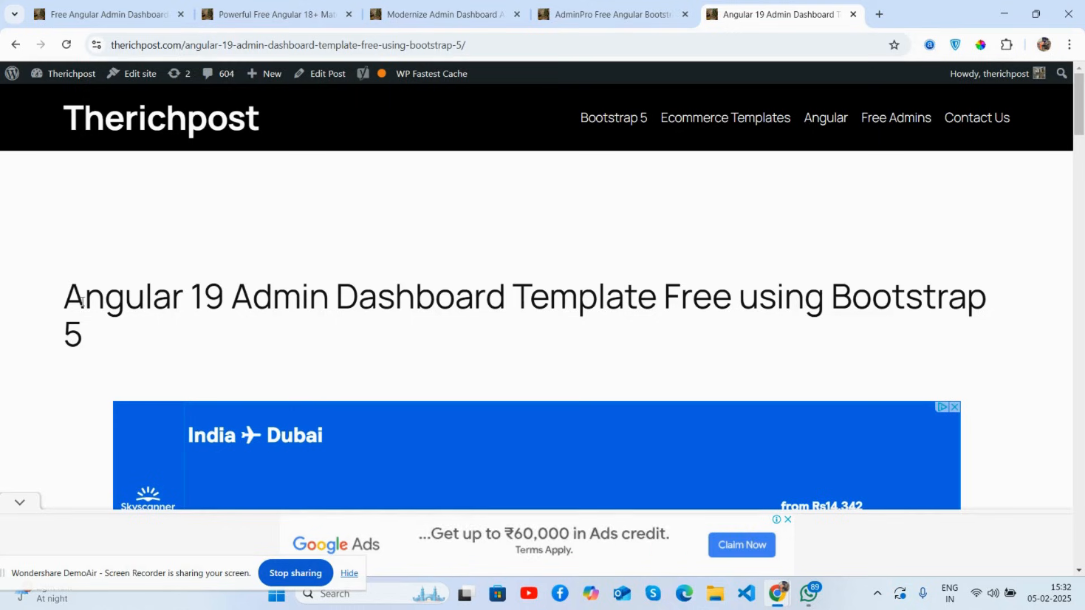
scroll(down, 3)
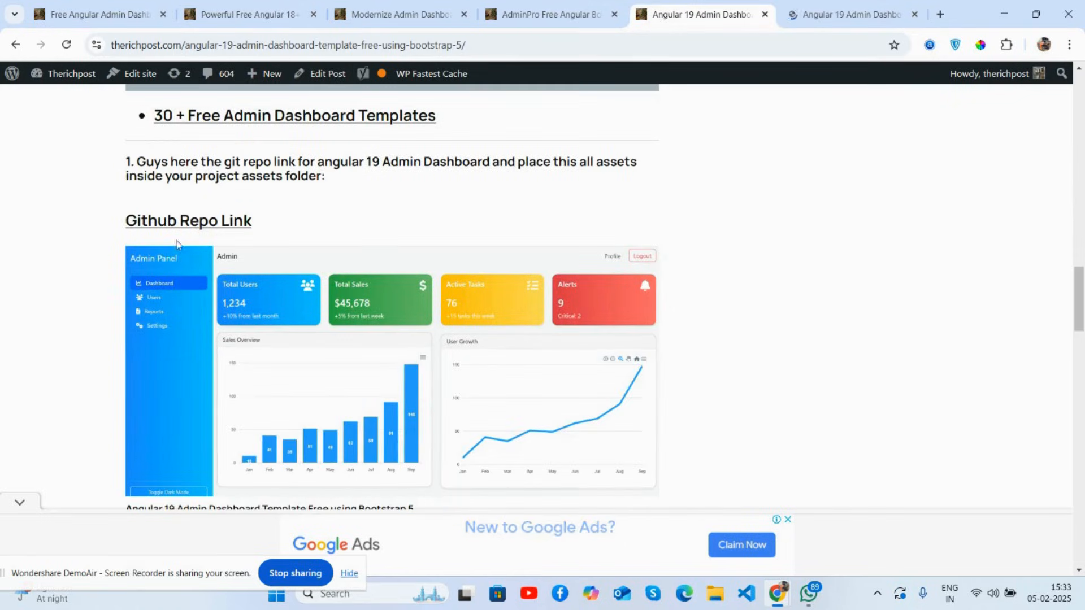
click(188, 220)
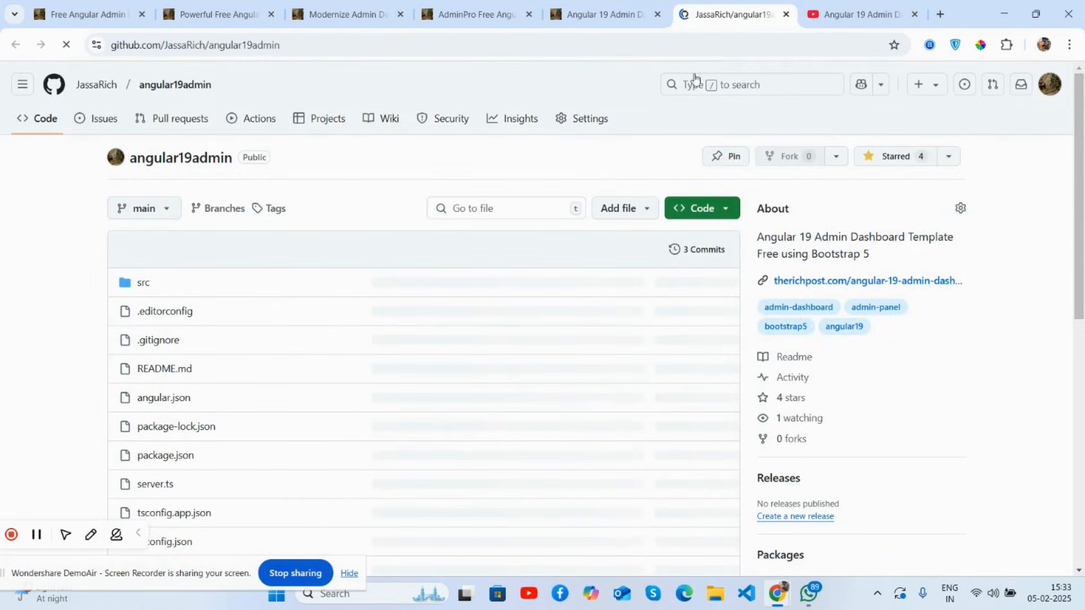
click(602, 14)
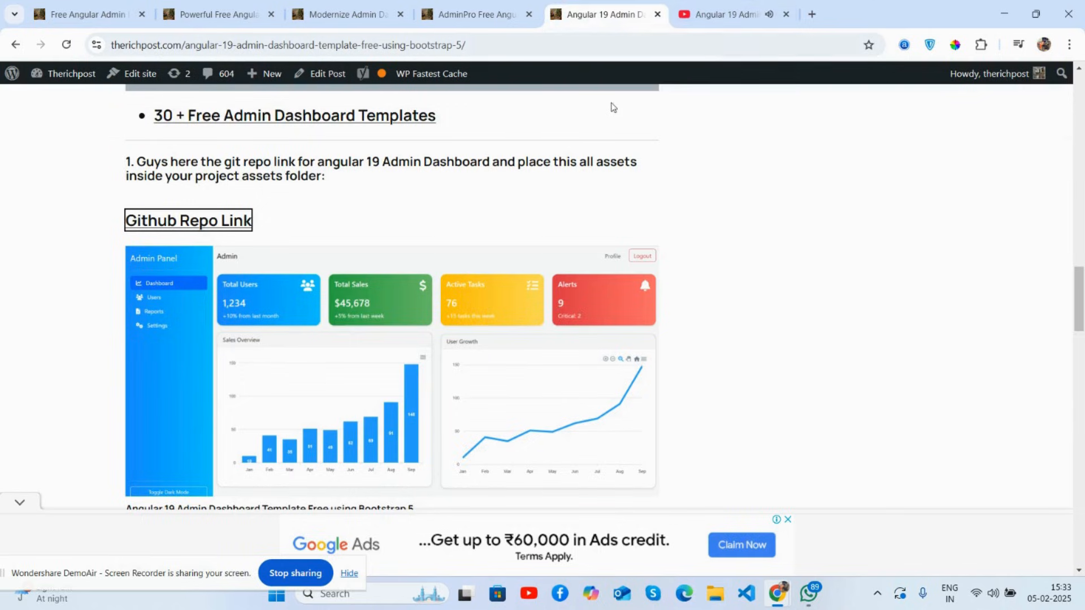
click(719, 14)
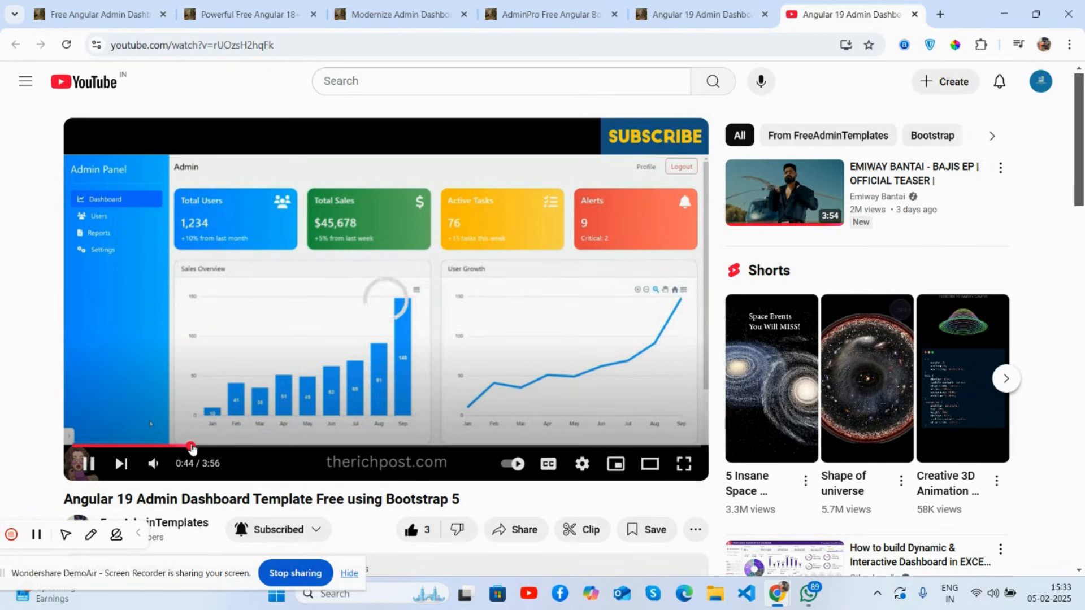
- Skim ahead twice through the Angular 19 dashboard demo video on its progress bar
drag(189, 448, 149, 449)
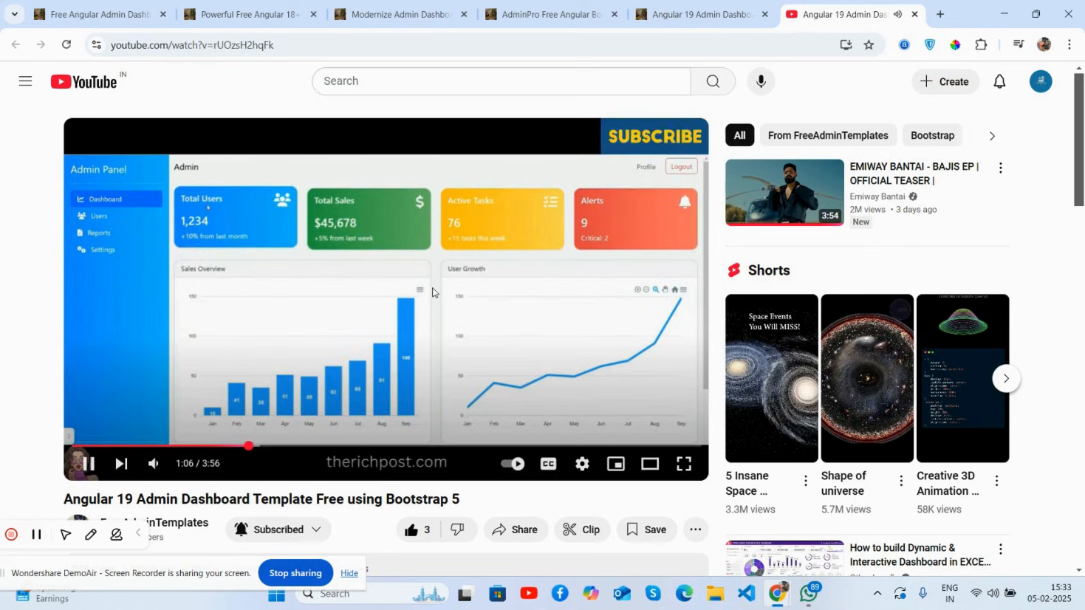
drag(248, 446, 286, 446)
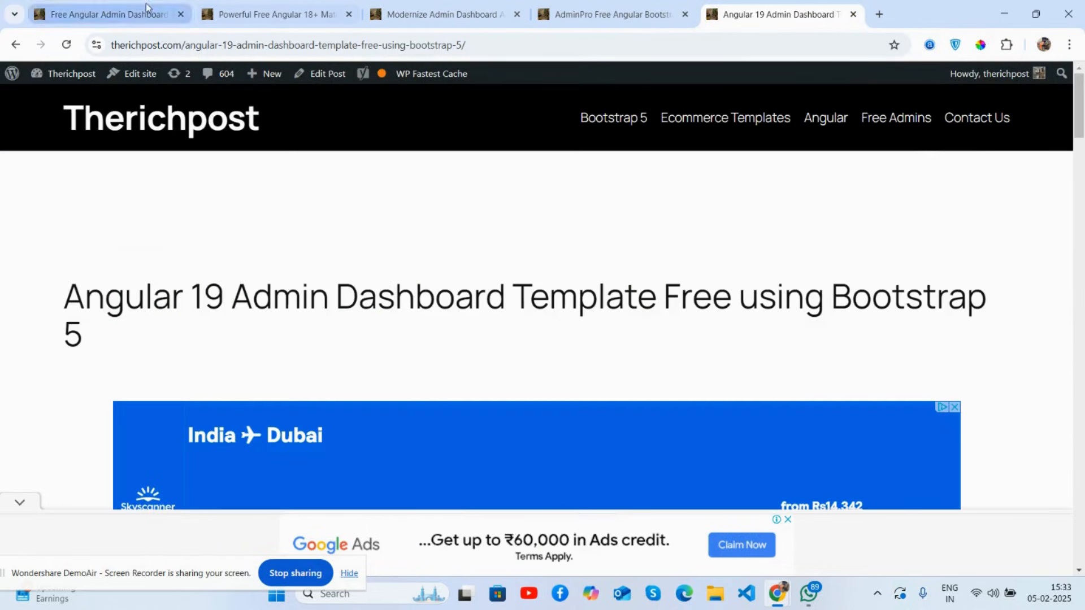
mouse_move(104, 13)
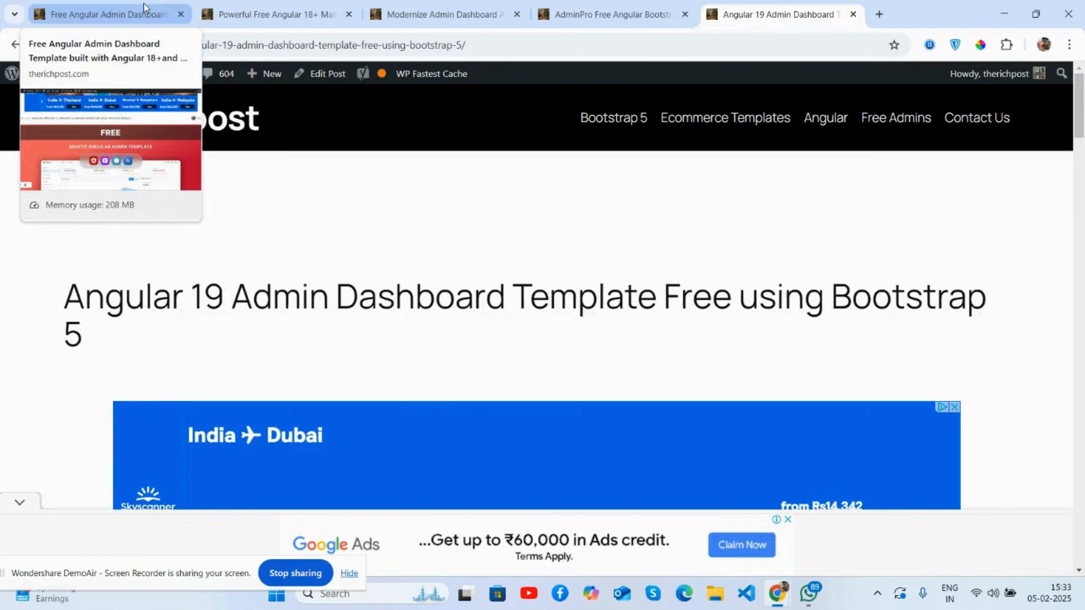
click(442, 14)
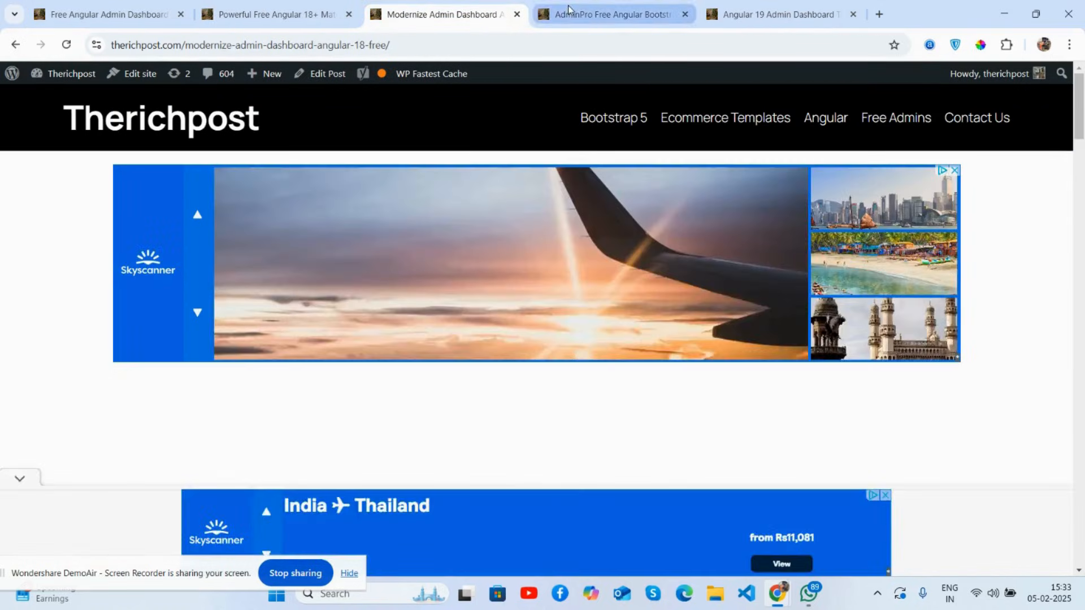
click(776, 13)
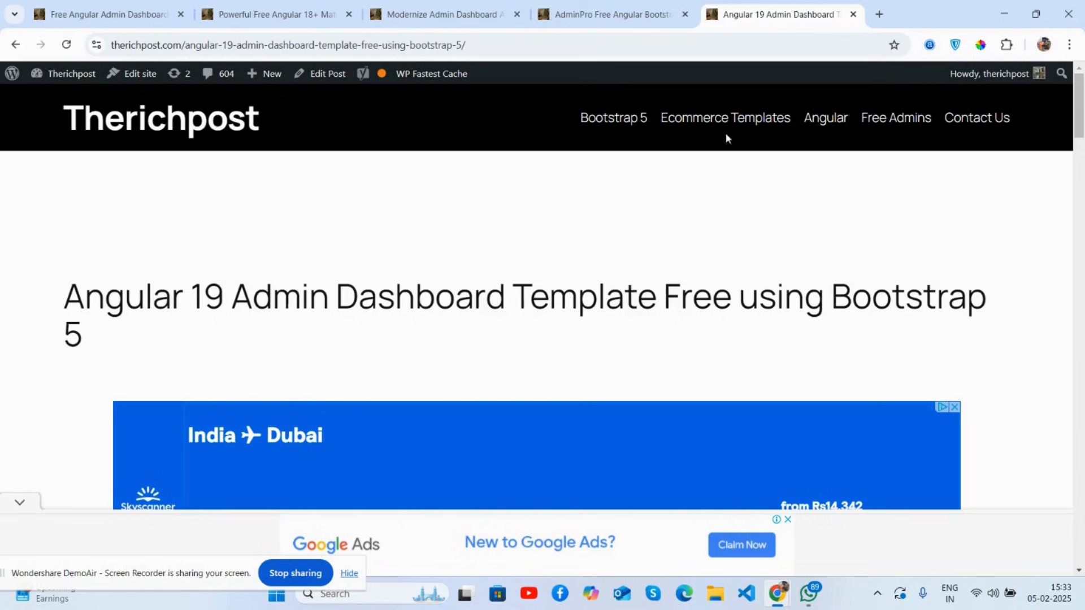
click(976, 117)
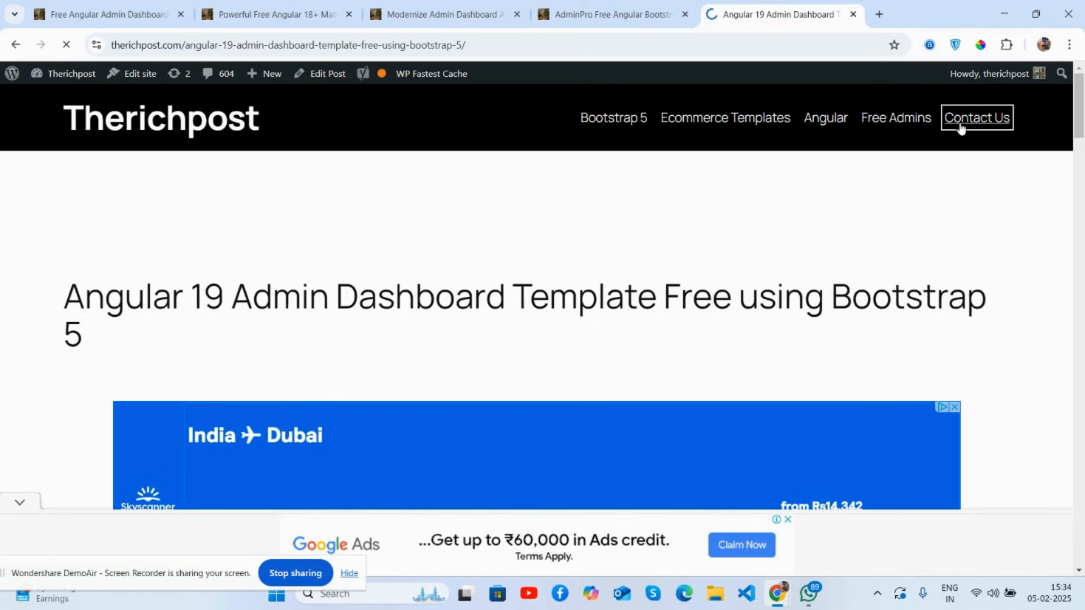
- Go to Contact Us from the header and read the Contact & Advertise page to the footer
click(976, 117)
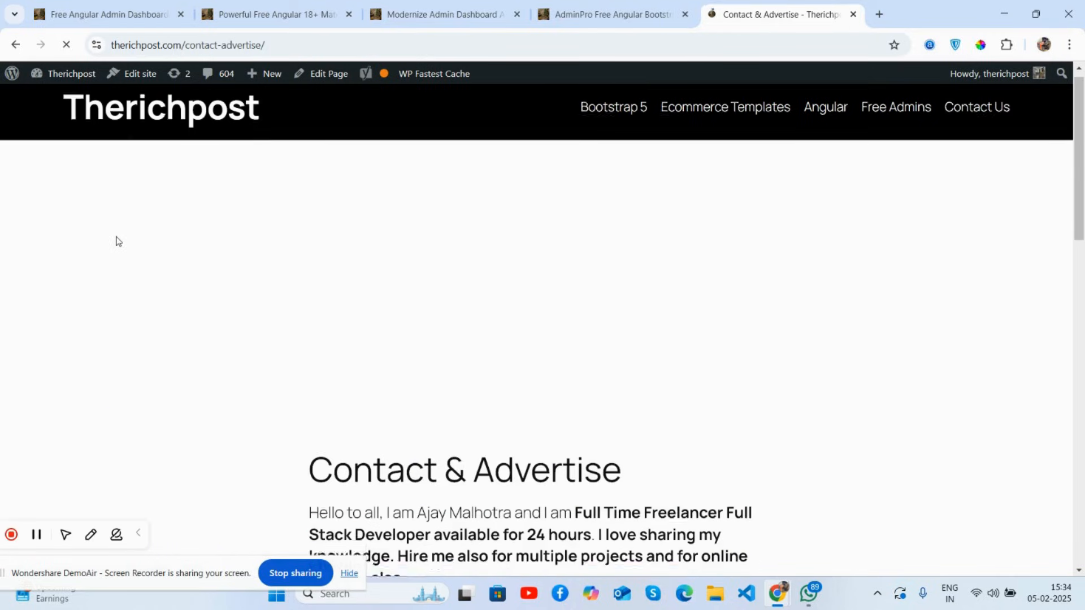
scroll(down, 3)
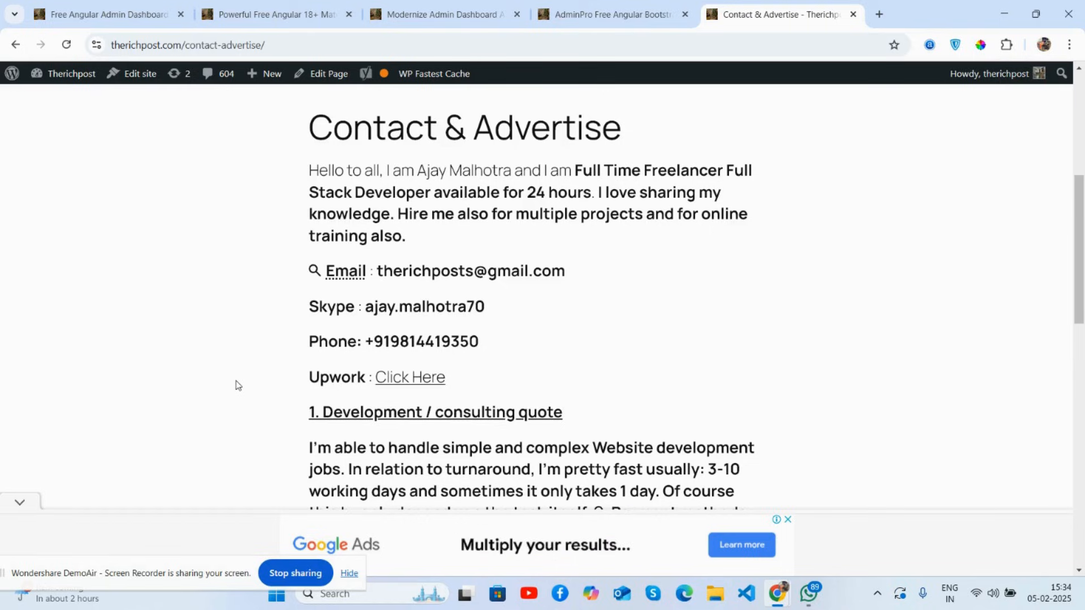
scroll(down, 3)
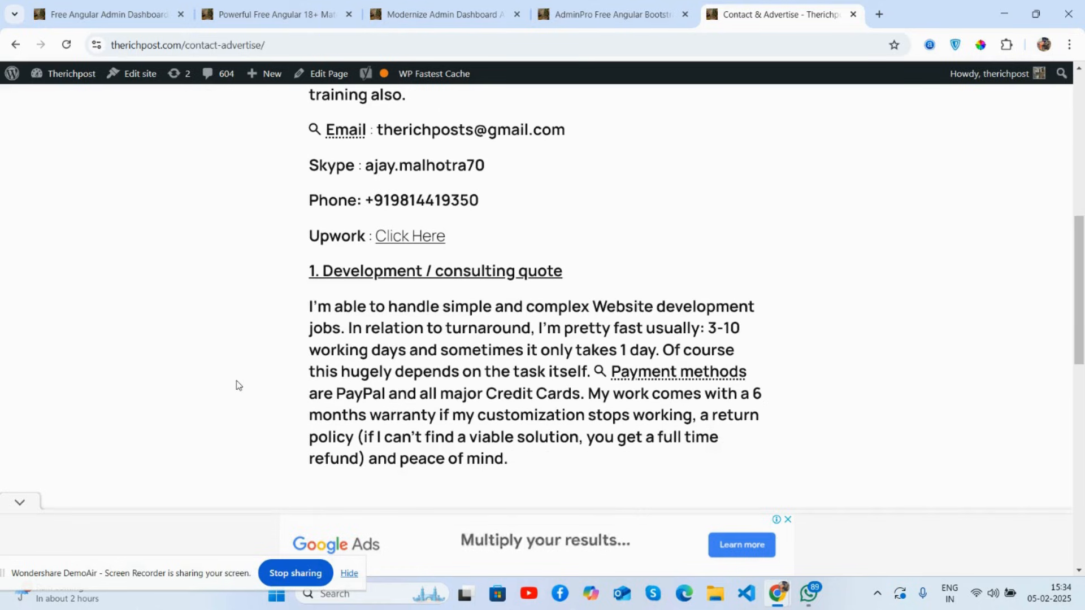
scroll(down, 3)
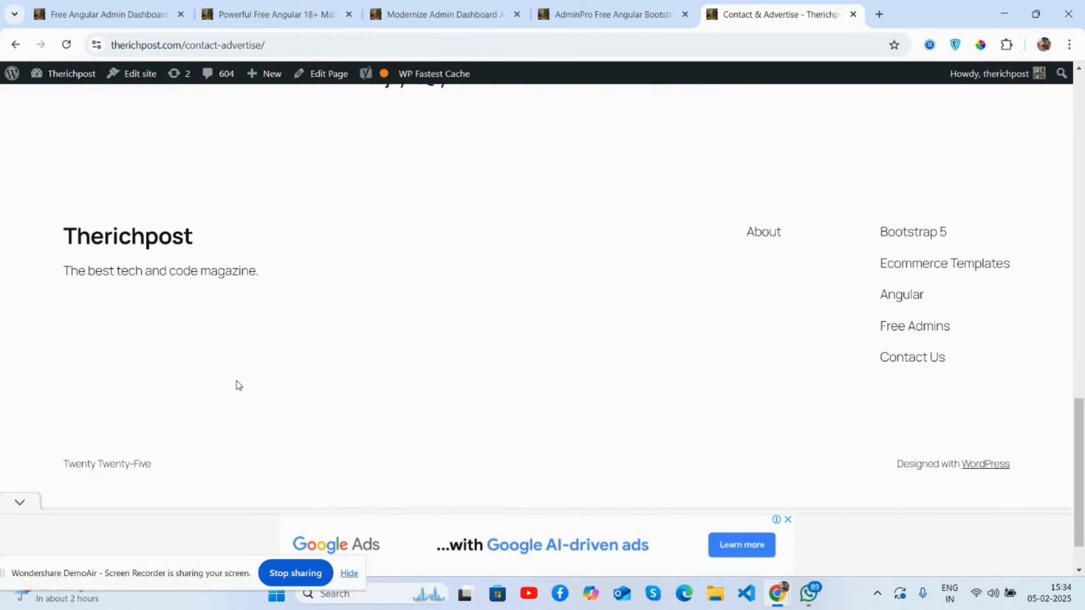